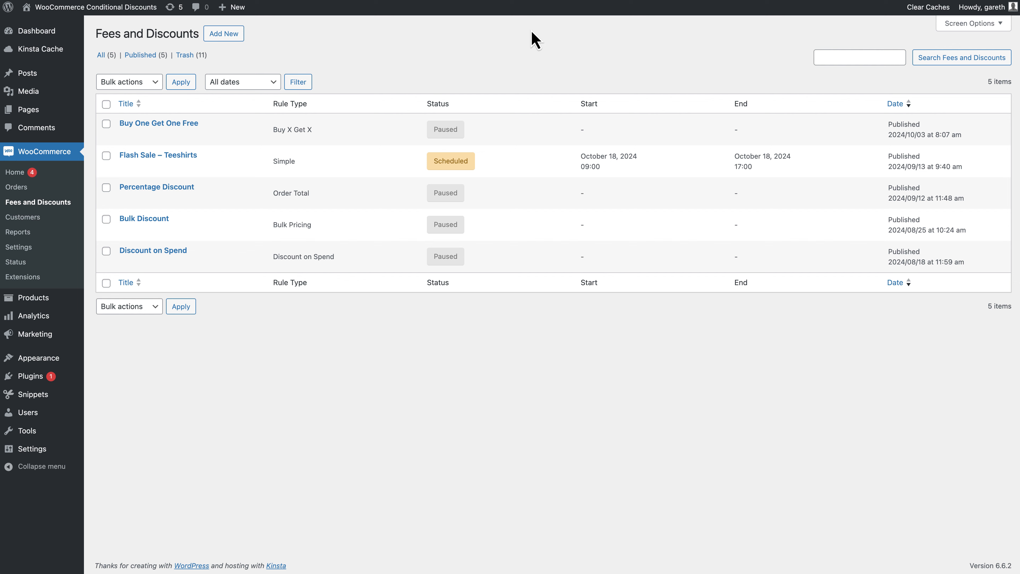
{"action": "mouse_move", "coordinate": [529, 63]}
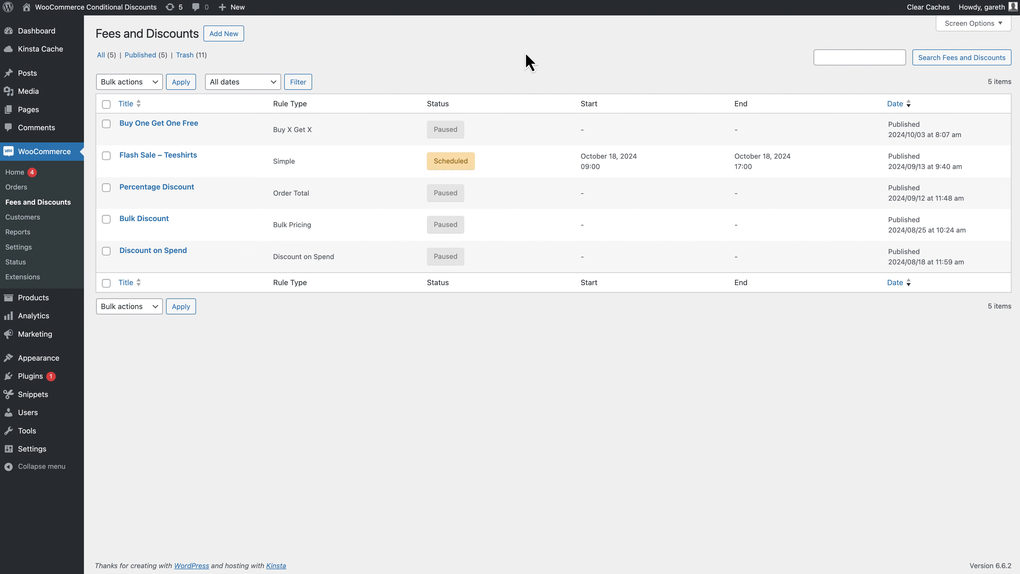
{"action": "mouse_move", "coordinate": [223, 33]}
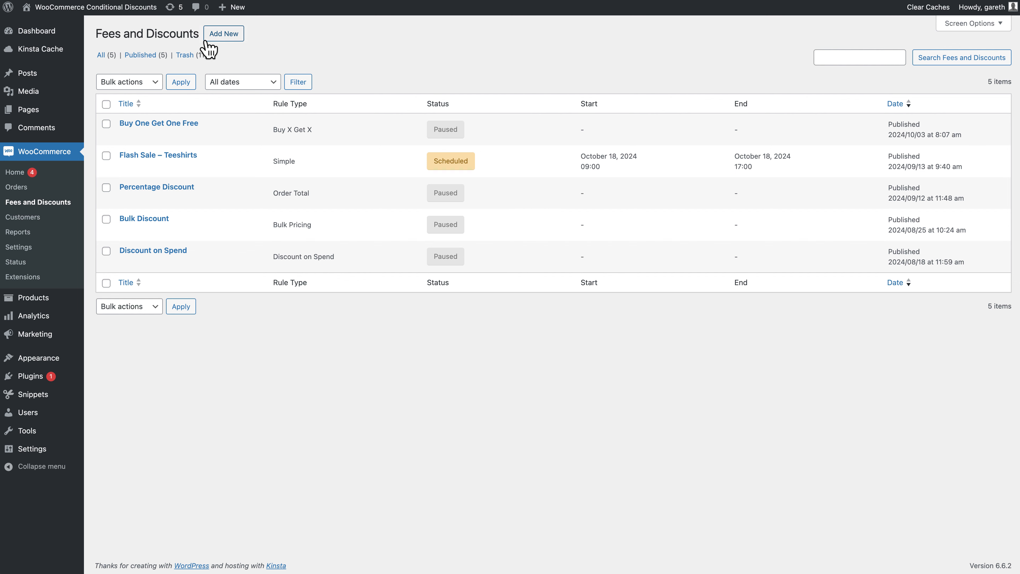
Start a new discount rule titled 'Conditional Discount'.
{"action": "left_click", "coordinate": [224, 33]}
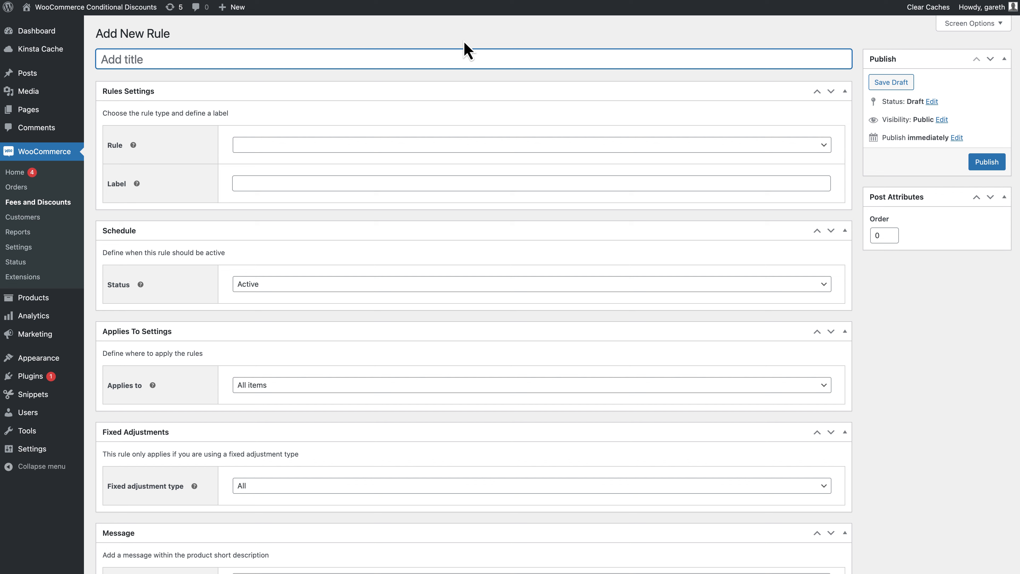
{"action": "type", "text": "Conditional Dis"}
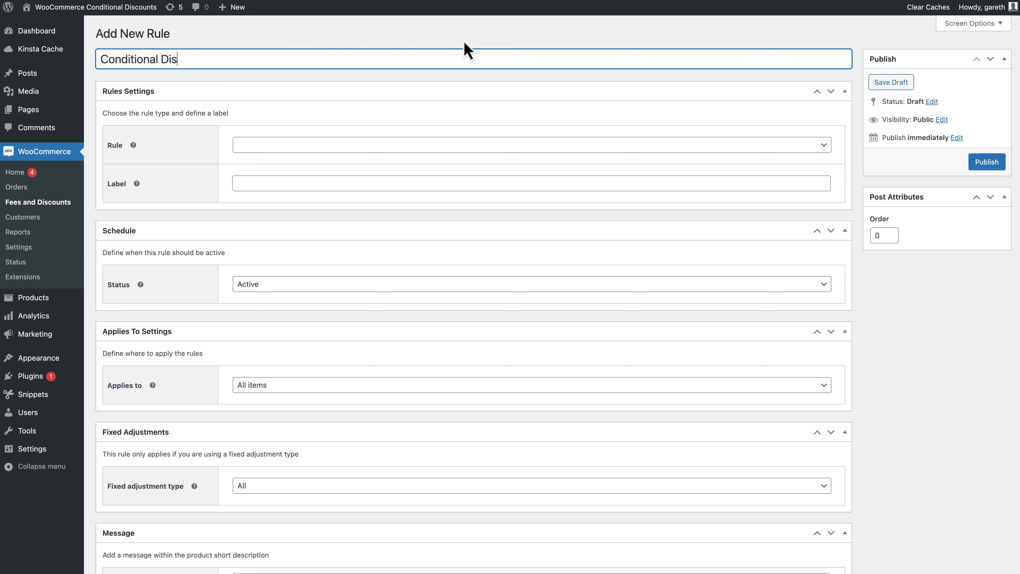
{"action": "type", "text": "count"}
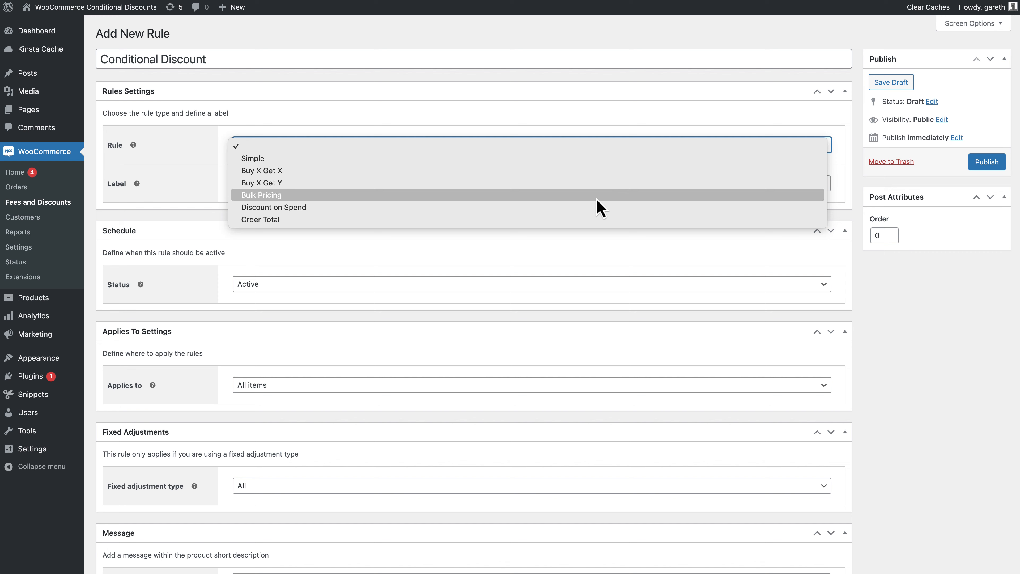
Set the rule to Bulk Pricing, label 'Bulk Pricing Deal', applied to specific categories (Hoodies).
{"action": "left_click", "coordinate": [261, 195]}
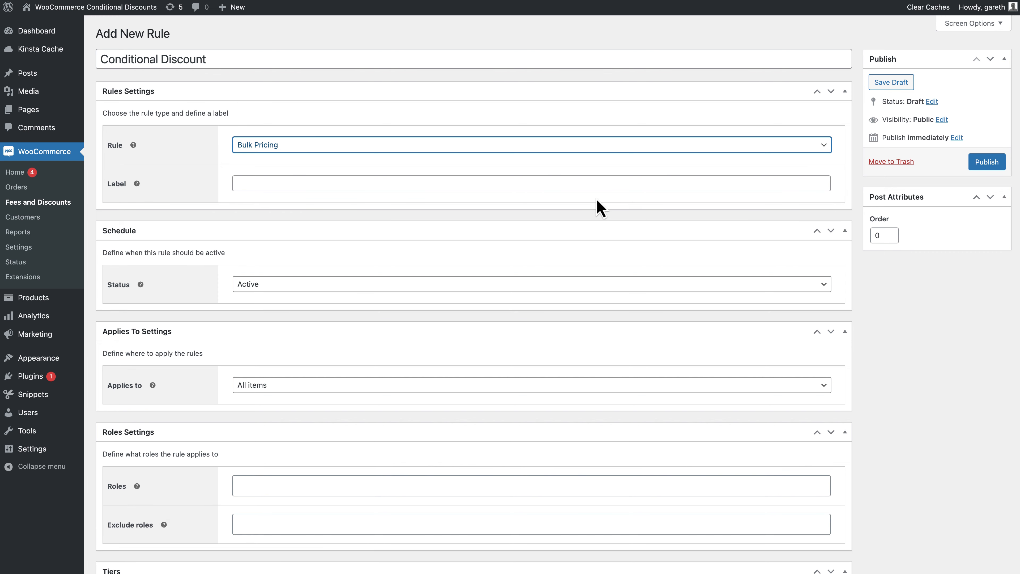
{"action": "type", "text": "Bulk"}
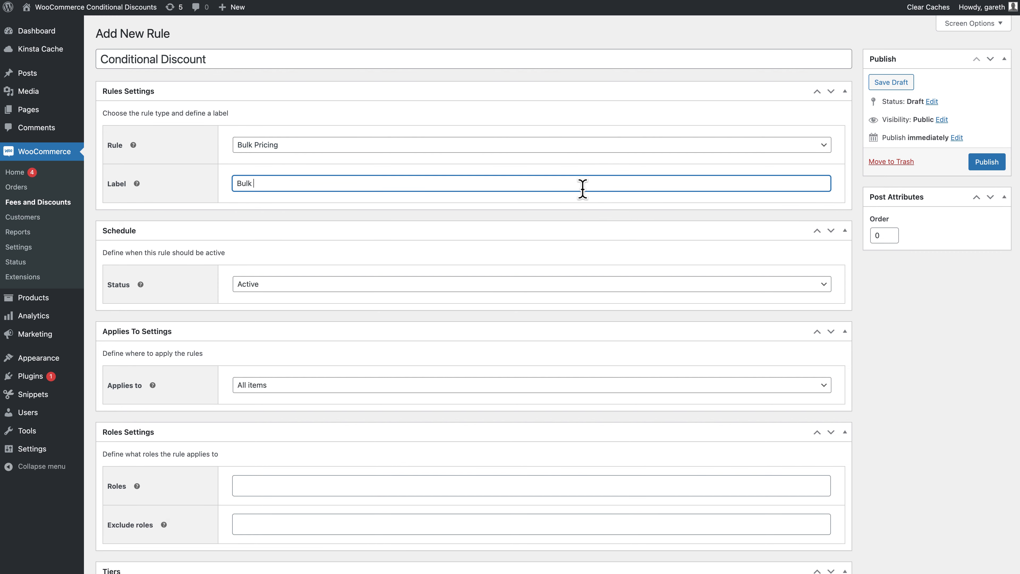
{"action": "type", "text": "Pricing Deal"}
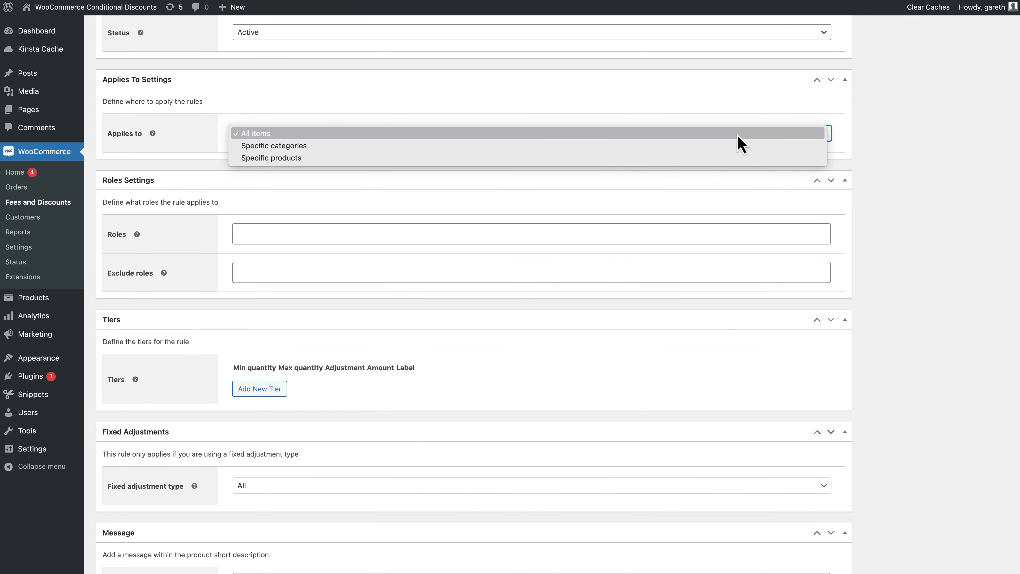
{"action": "left_click", "coordinate": [273, 145]}
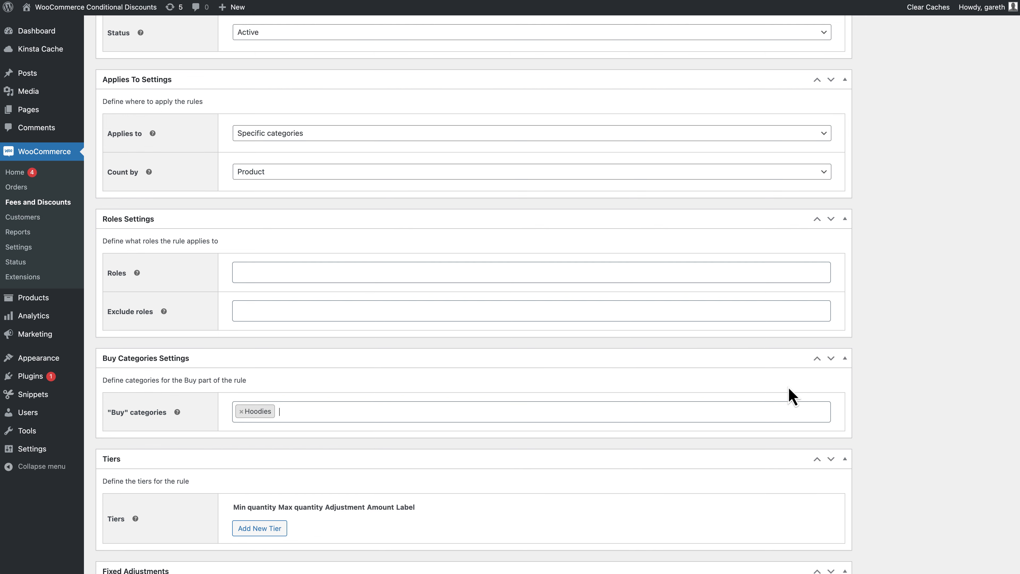
Add three percentage tiers: 10–19 at 5% off, 20–29 at 10% off, 30+ at 15% off.
{"action": "left_click", "coordinate": [259, 528]}
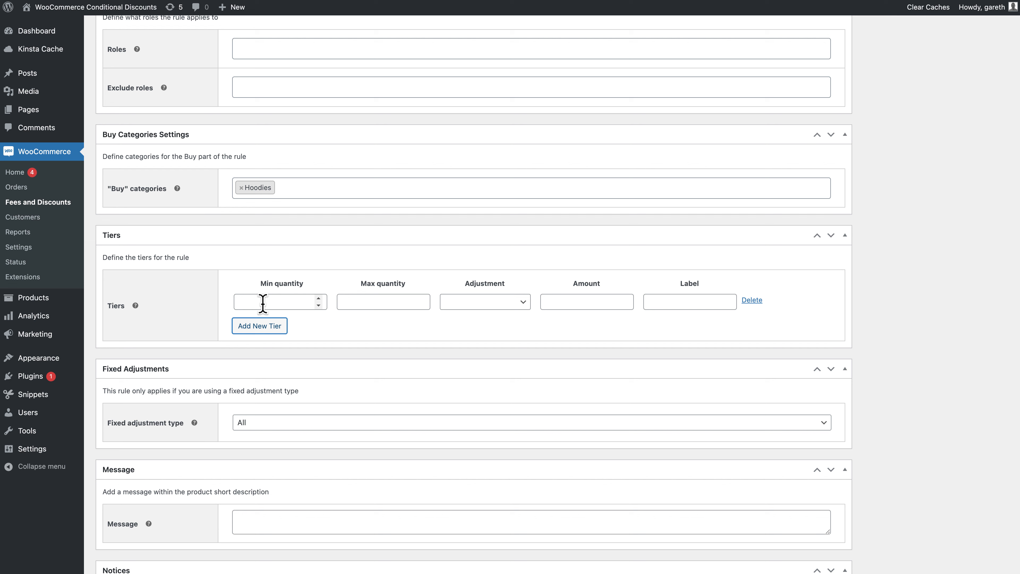
{"action": "type", "text": "19"}
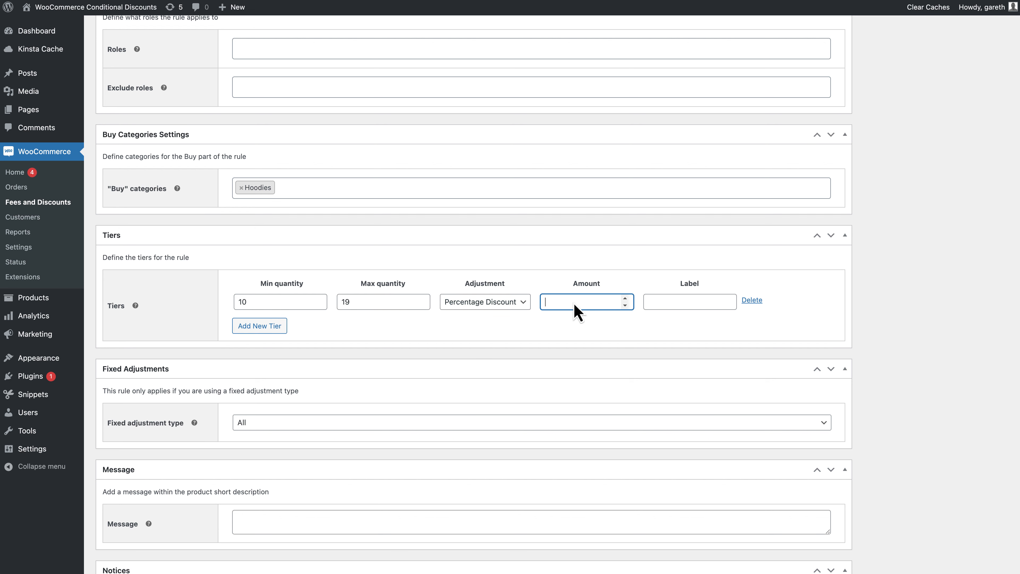
{"action": "left_click", "coordinate": [689, 302]}
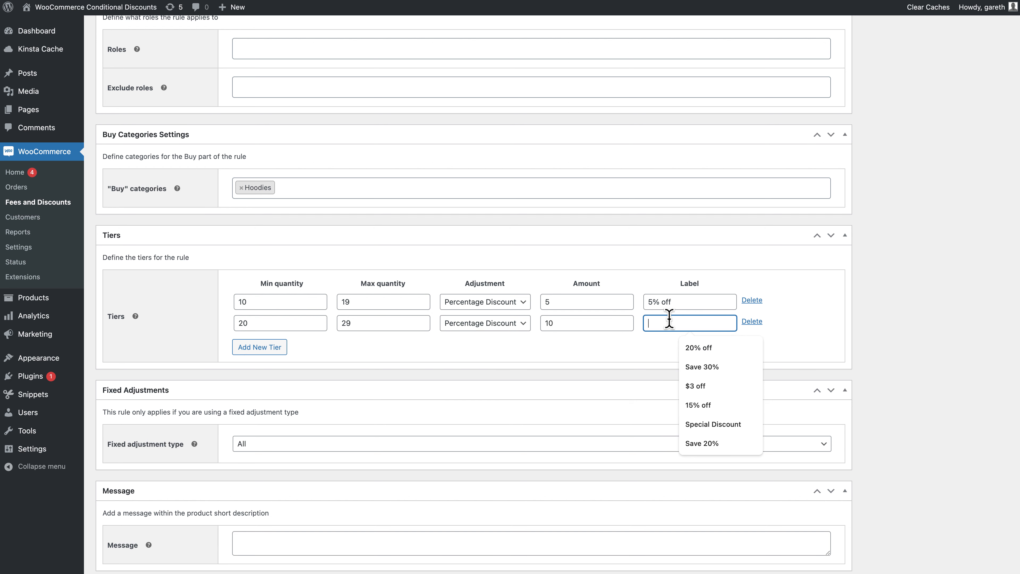
{"action": "type", "text": "10% off"}
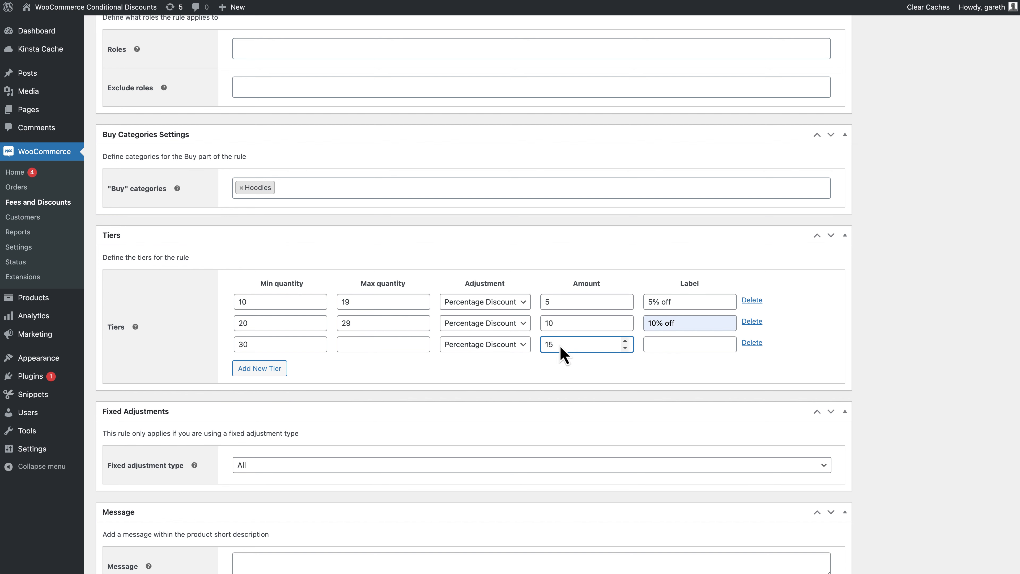
{"action": "type", "text": "15% off"}
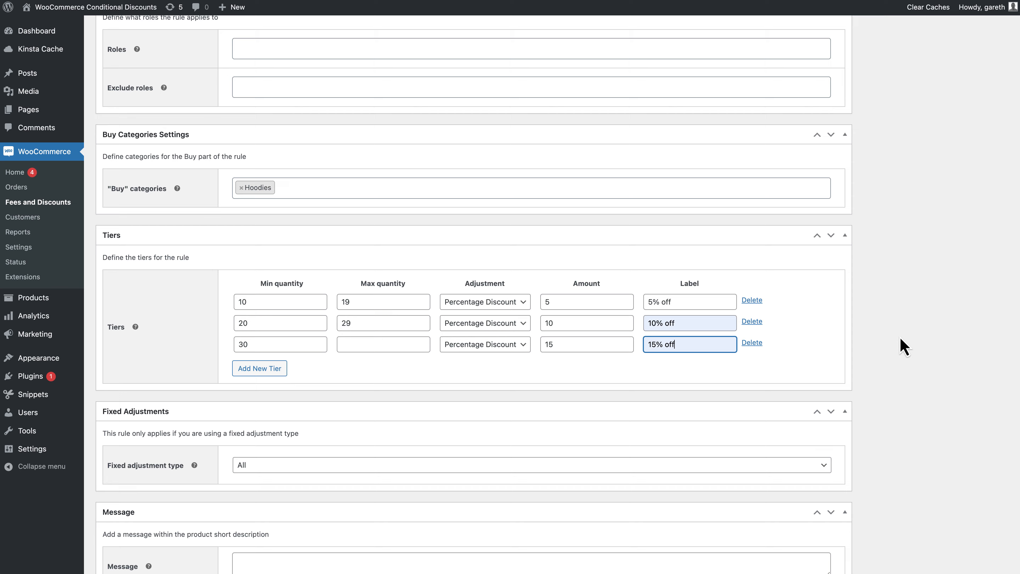
{"action": "scroll", "scroll_direction": "up", "scroll_amount": 3}
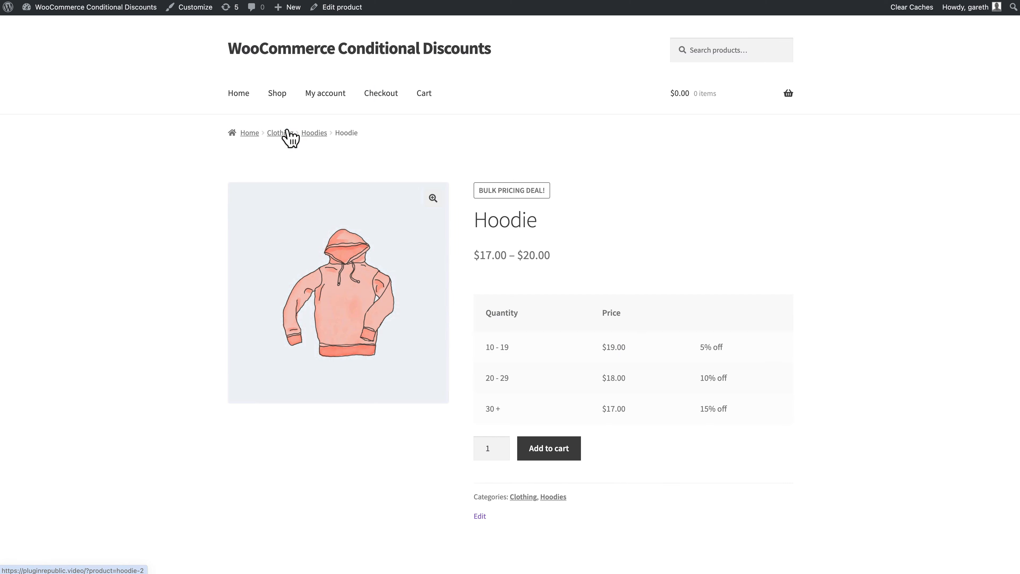
Scroll the Hoodie product page to view the bulk pricing table with 5%, 10% and 15% off.
{"action": "scroll", "scroll_direction": "down", "scroll_amount": 3}
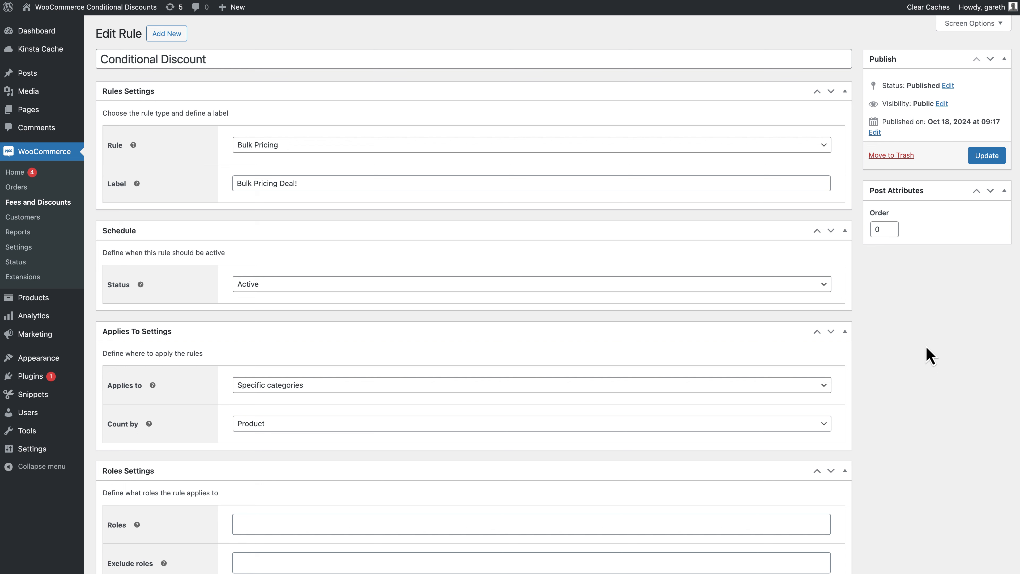
{"action": "mouse_move", "coordinate": [826, 153]}
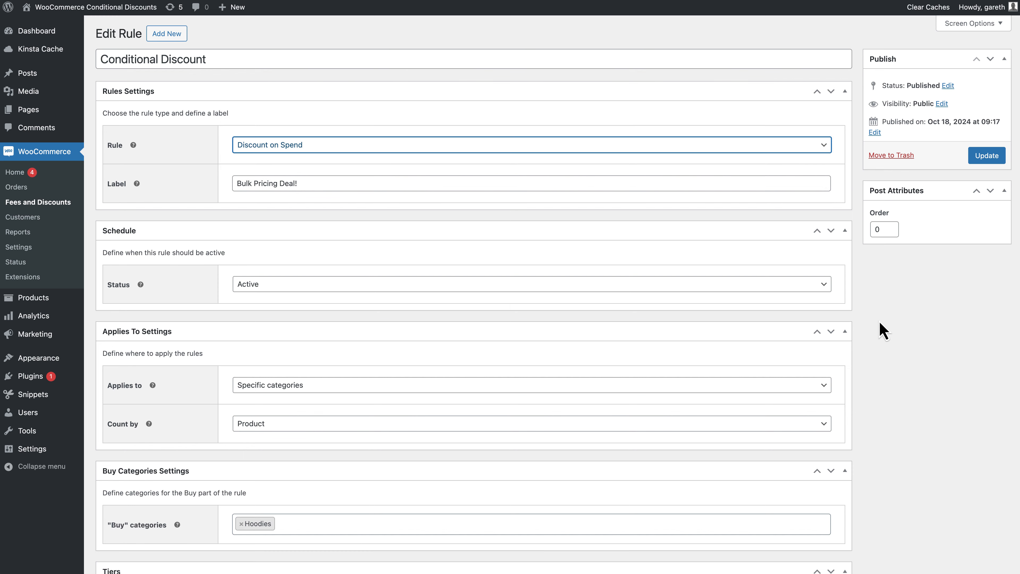
Switch to Discount on Spend with percentage tiers 100–199 at 5% off and 200–299 at 10% off.
{"action": "scroll", "scroll_direction": "down", "scroll_amount": 3}
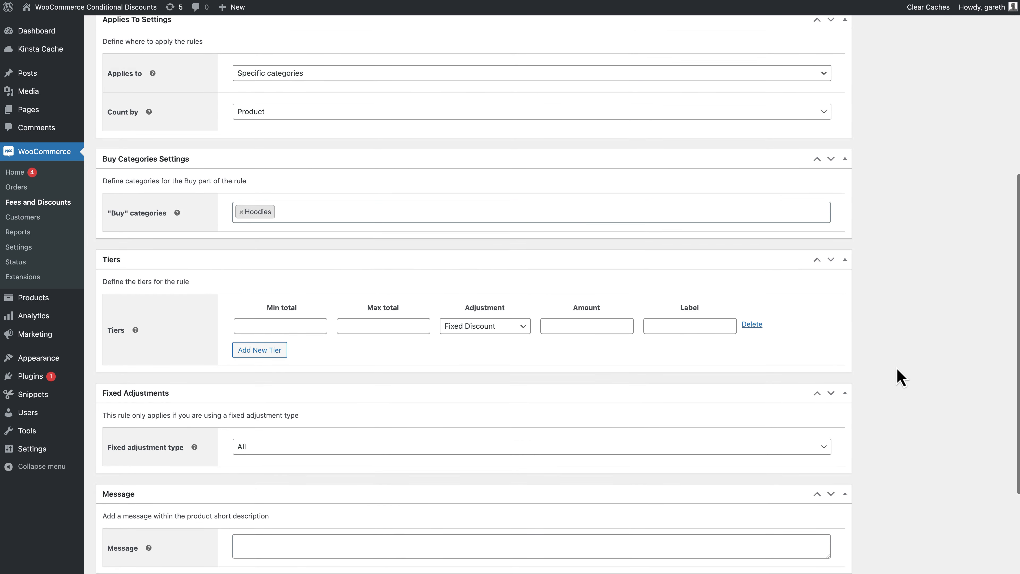
{"action": "type", "text": "100"}
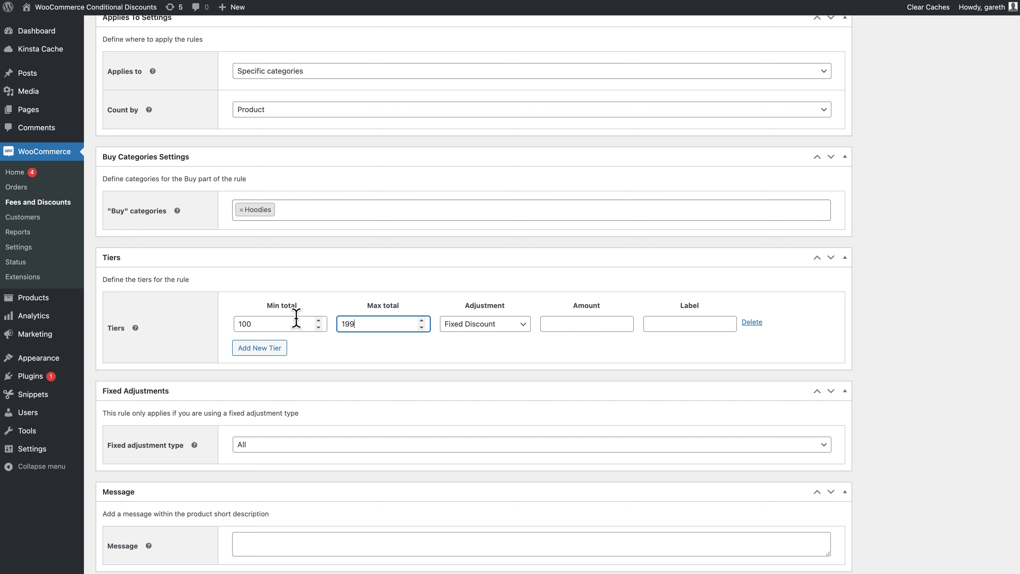
{"action": "left_click", "coordinate": [484, 323]}
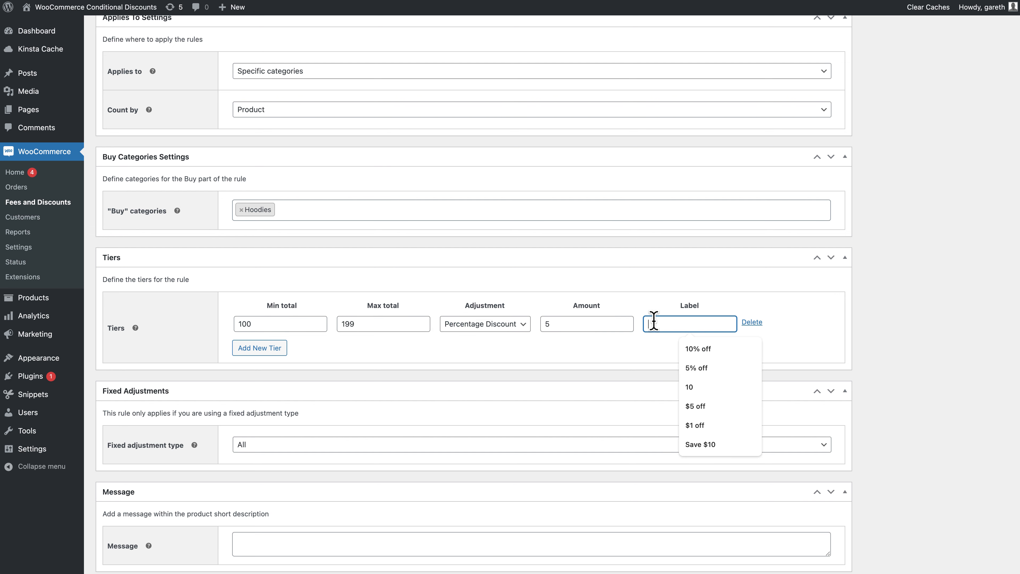
{"action": "left_click", "coordinate": [696, 369]}
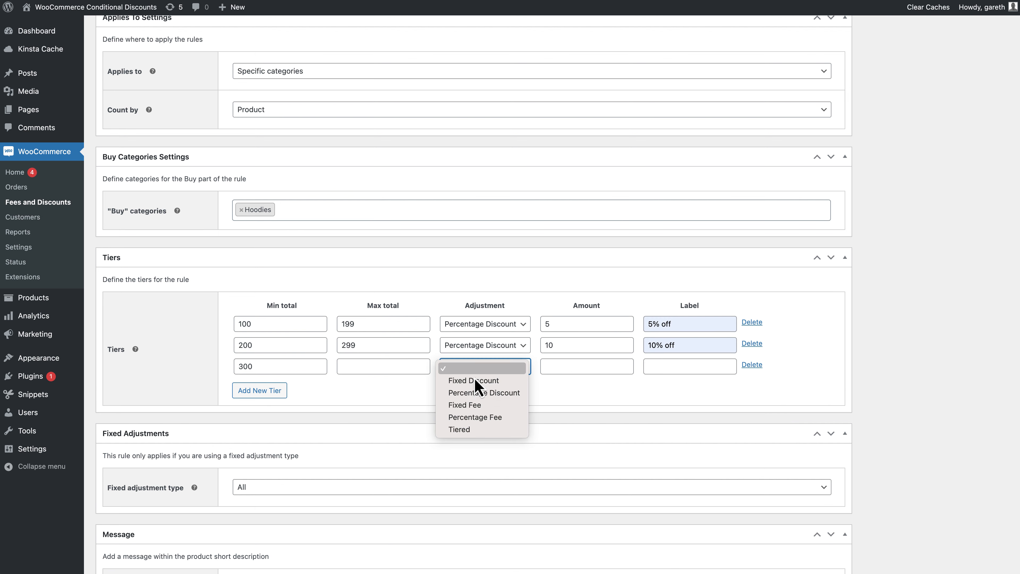
{"action": "left_click", "coordinate": [483, 392]}
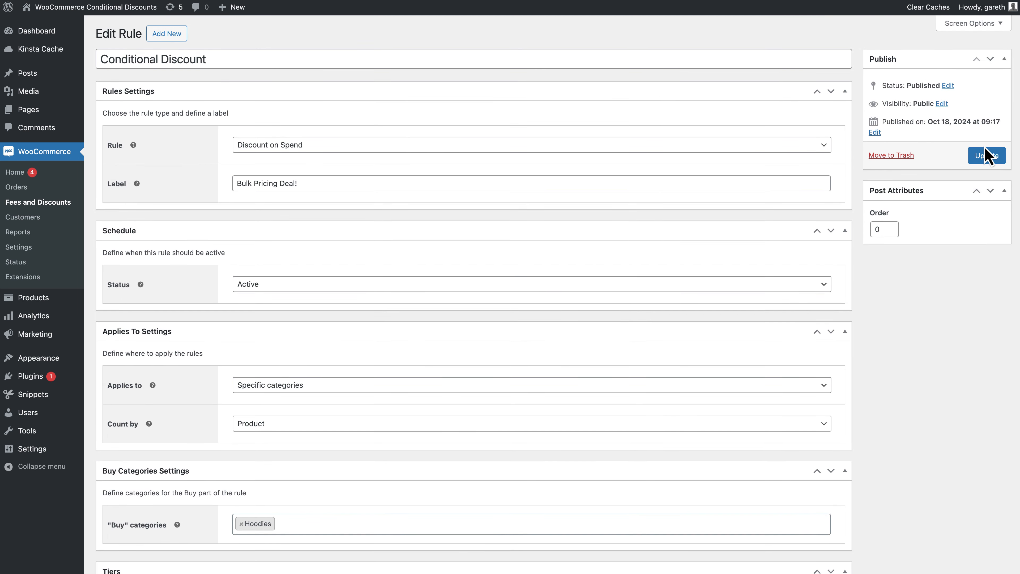
Save the rule, add six Hoodies to the cart and view the spend-$80-more notice.
{"action": "left_click", "coordinate": [986, 156]}
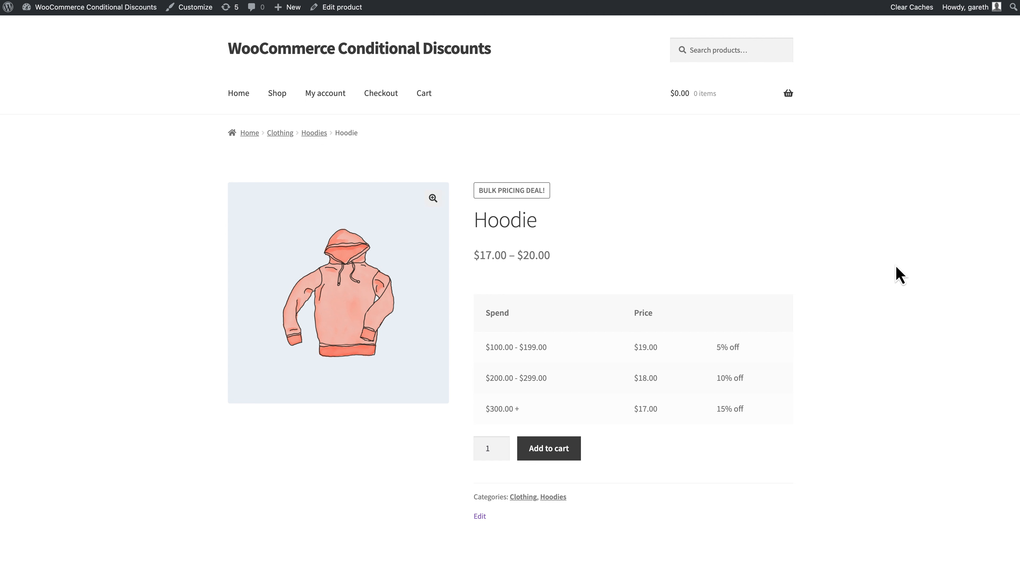
{"action": "scroll", "scroll_direction": "down", "scroll_amount": 3}
{"action": "type", "text": "6"}
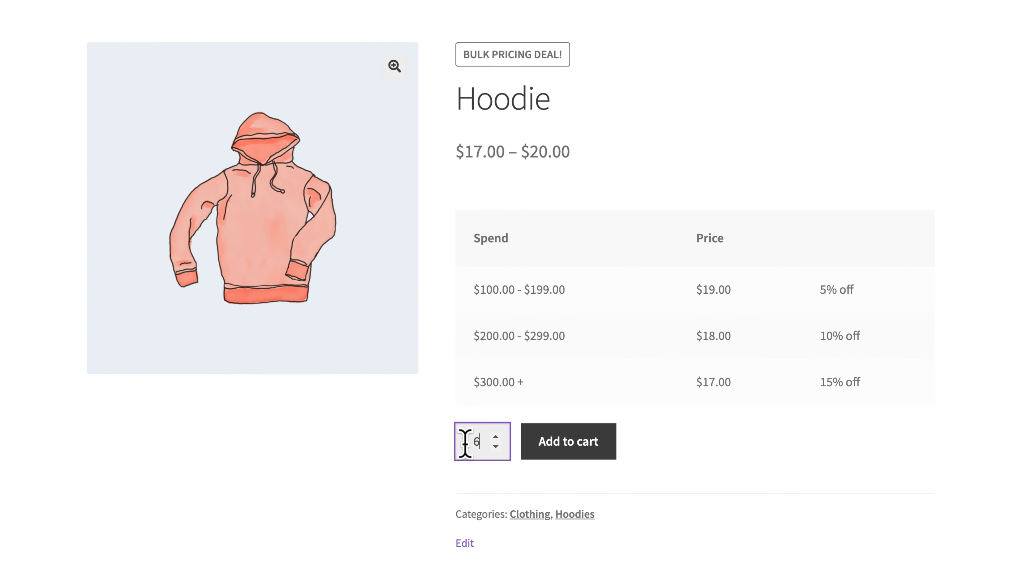
{"action": "mouse_move", "coordinate": [569, 441]}
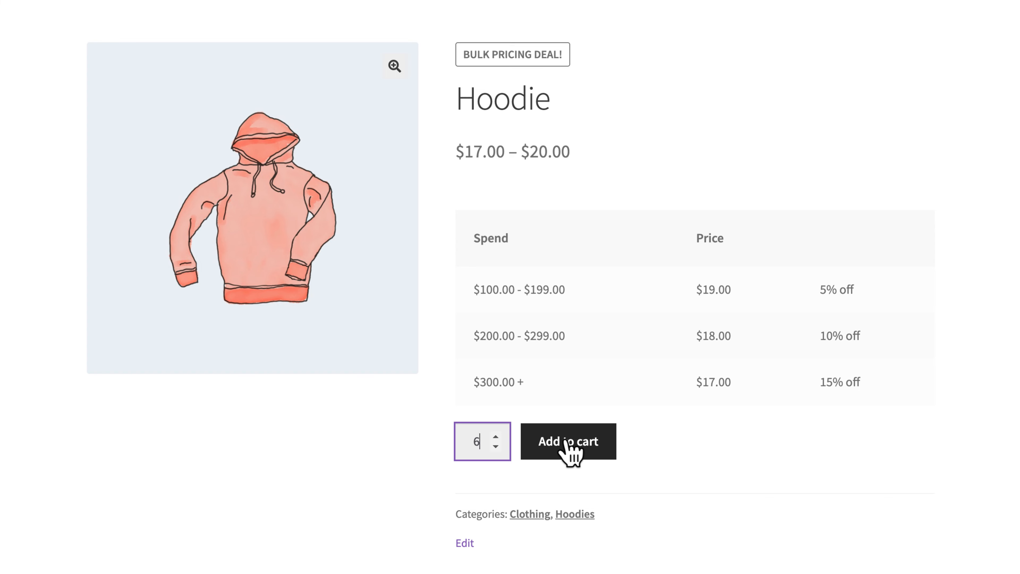
{"action": "left_click", "coordinate": [568, 441]}
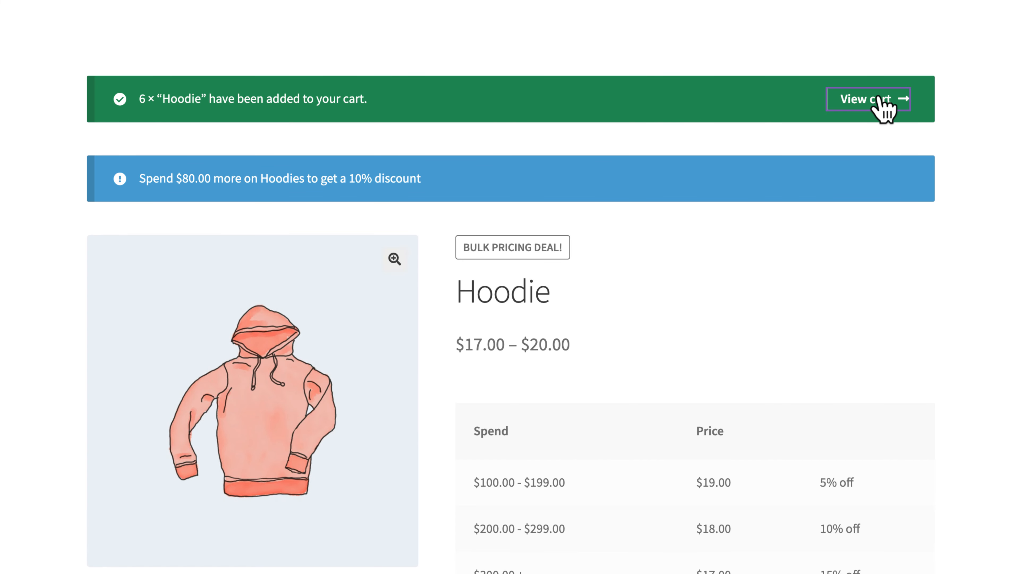
{"action": "left_click", "coordinate": [864, 99]}
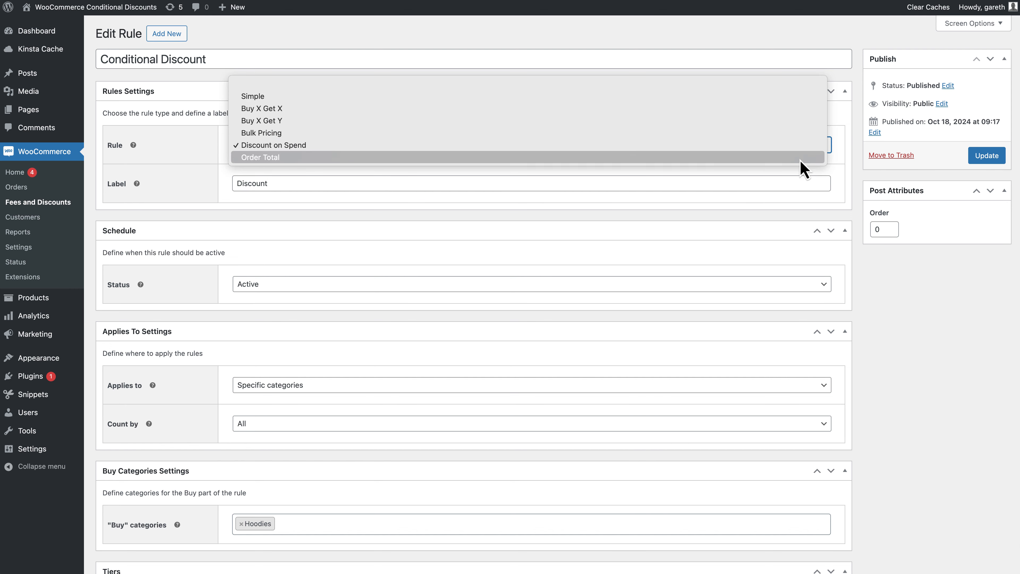
Change the rule type to Order Total and save it with the 5% and 10% tiers.
{"action": "left_click", "coordinate": [261, 157]}
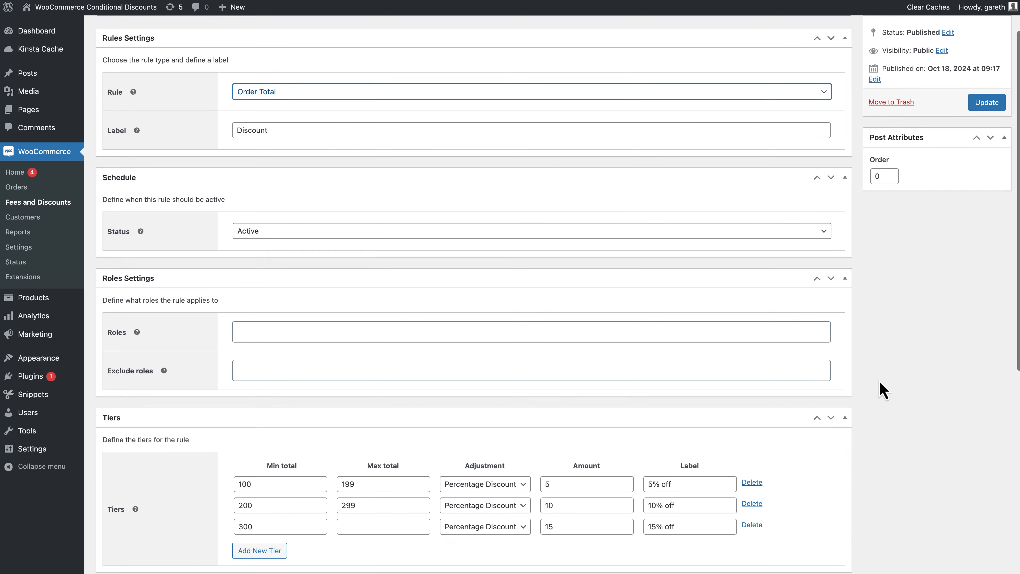
{"action": "scroll", "scroll_direction": "down", "scroll_amount": 3}
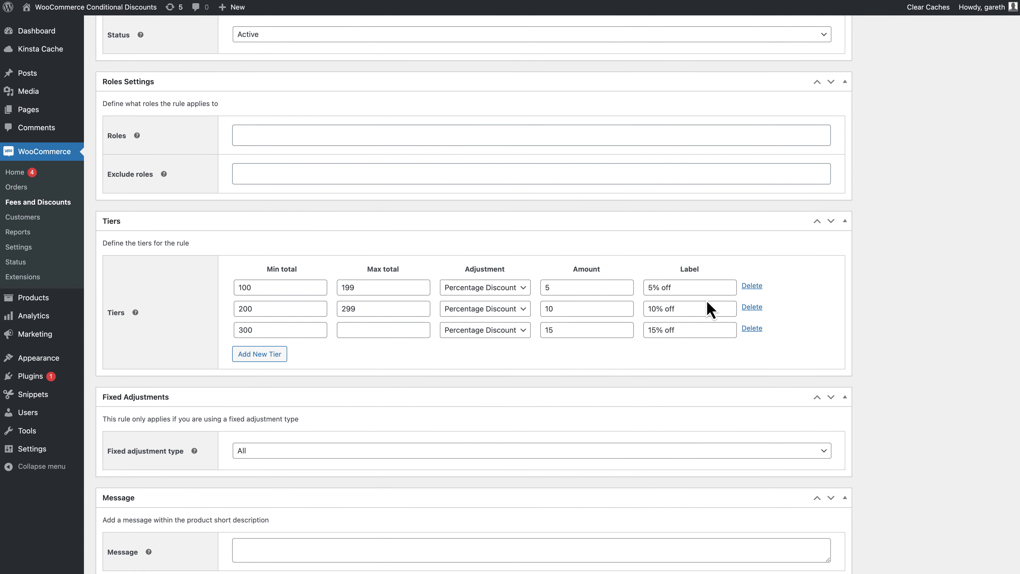
{"action": "mouse_move", "coordinate": [911, 306]}
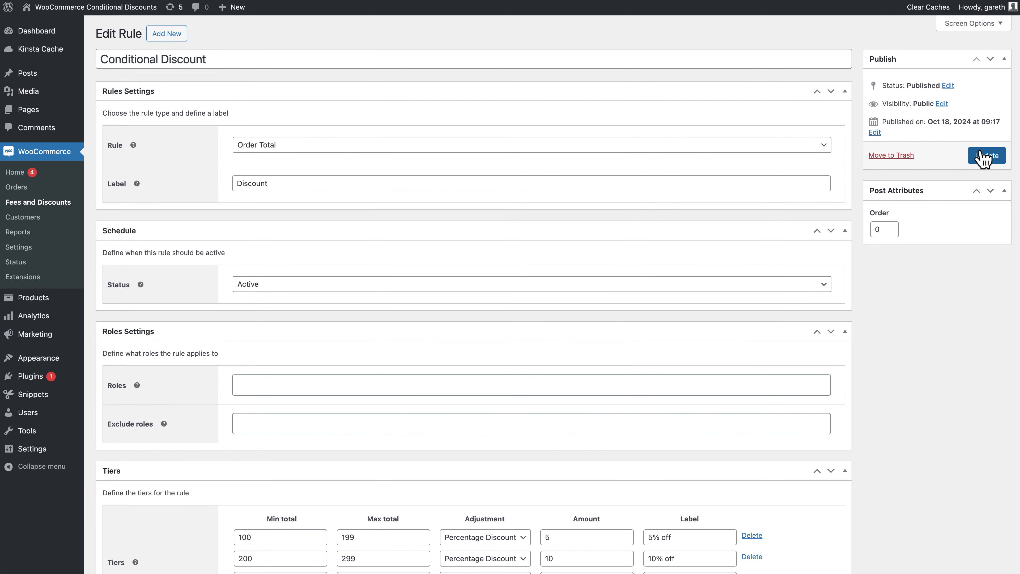
{"action": "left_click", "coordinate": [986, 155]}
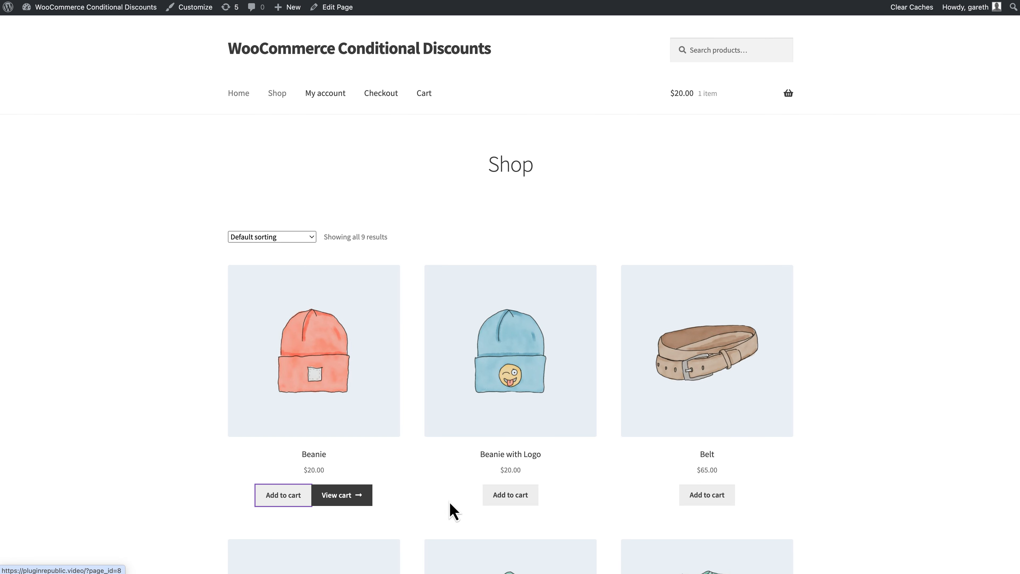
Scroll the cart to review five items at 5% off and the spend-$50-more notice.
{"action": "scroll", "scroll_direction": "down", "scroll_amount": 3}
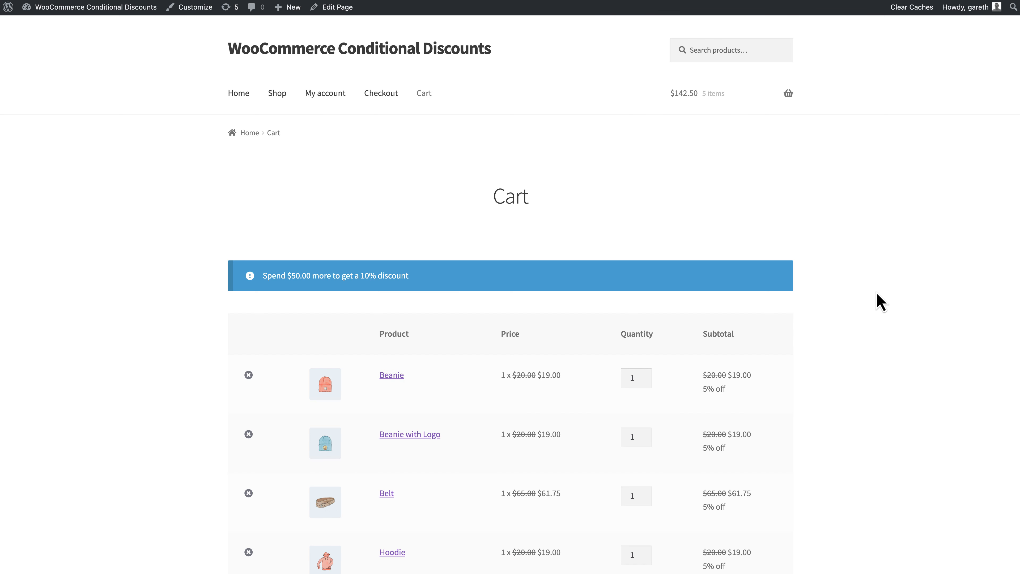
{"action": "scroll", "scroll_direction": "down", "scroll_amount": 3}
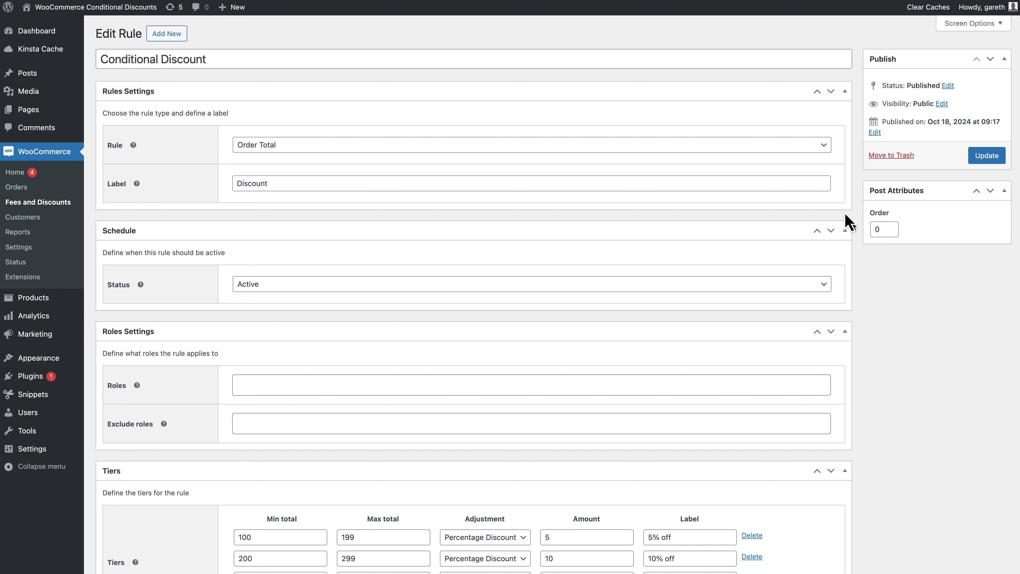
{"action": "mouse_move", "coordinate": [826, 145]}
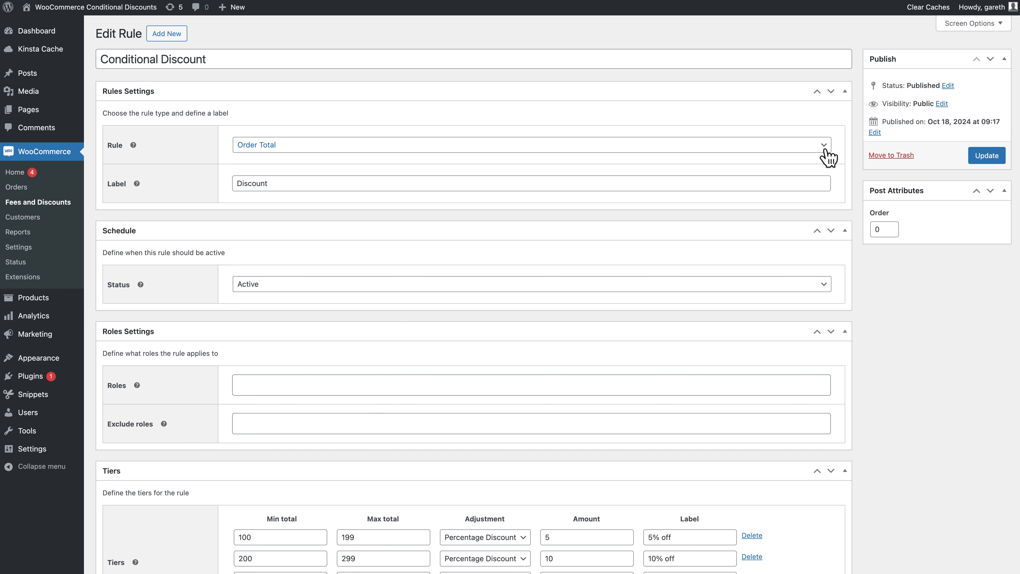
Make the rule Buy X Get X, labelled BOGOF, applied to specific products.
{"action": "left_click", "coordinate": [823, 144]}
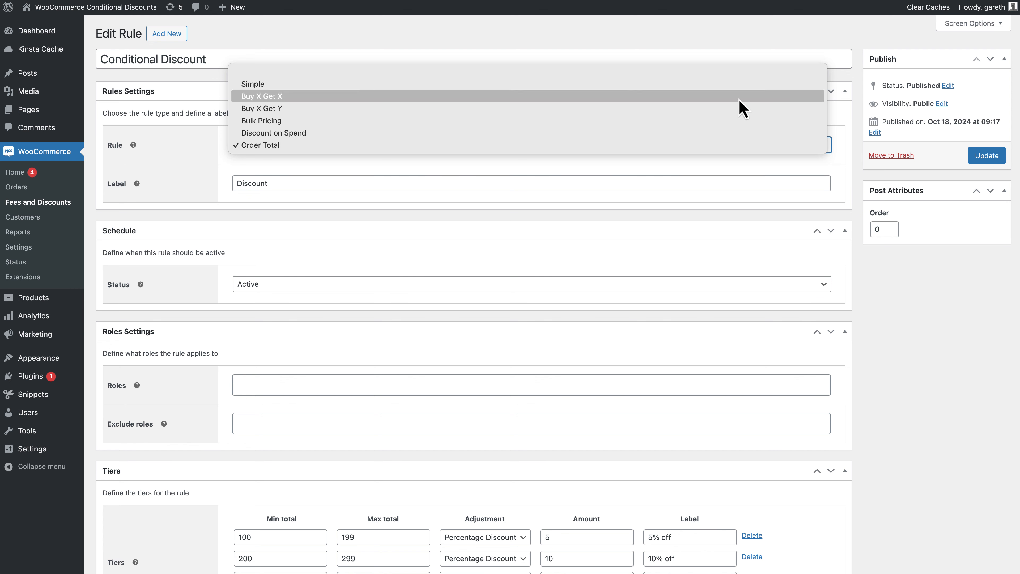
{"action": "left_click", "coordinate": [261, 96]}
{"action": "type", "text": "BOGOF"}
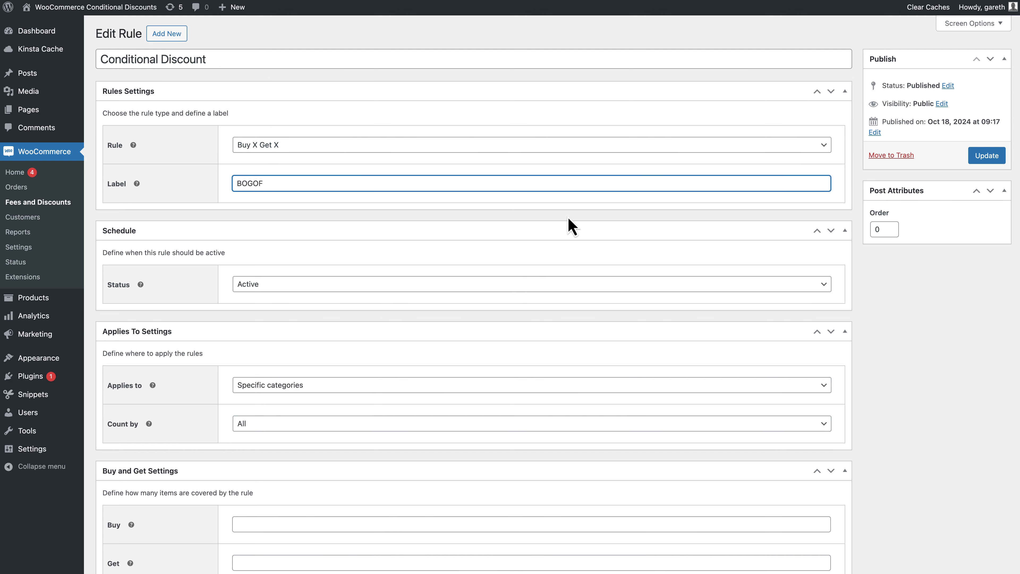
{"action": "scroll", "scroll_direction": "down", "scroll_amount": 3}
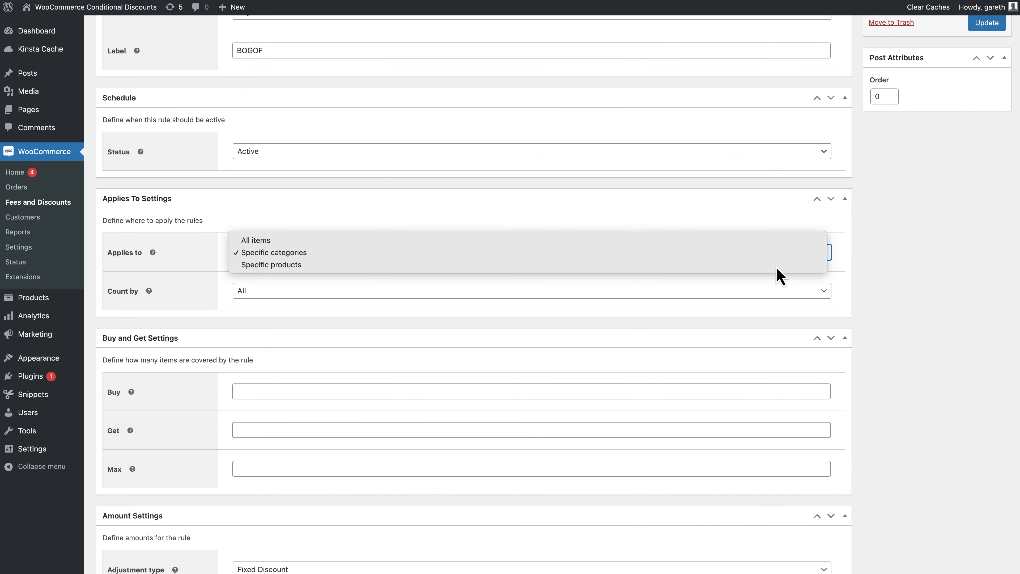
{"action": "left_click", "coordinate": [272, 264]}
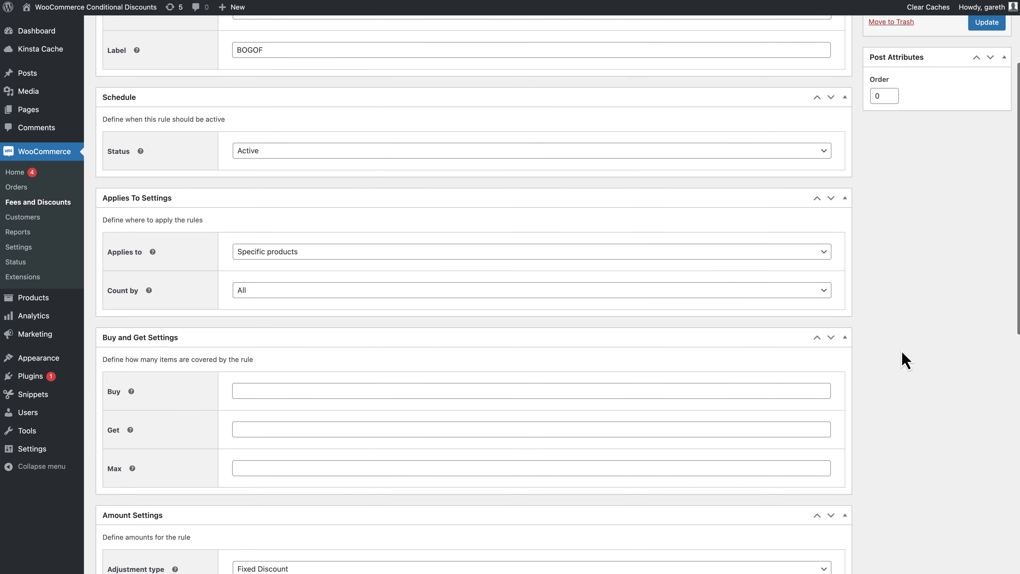
Set buy 1 get 1 on Beanie at 100% percentage discount and save.
{"action": "scroll", "scroll_direction": "down", "scroll_amount": 3}
{"action": "type", "text": "1"}
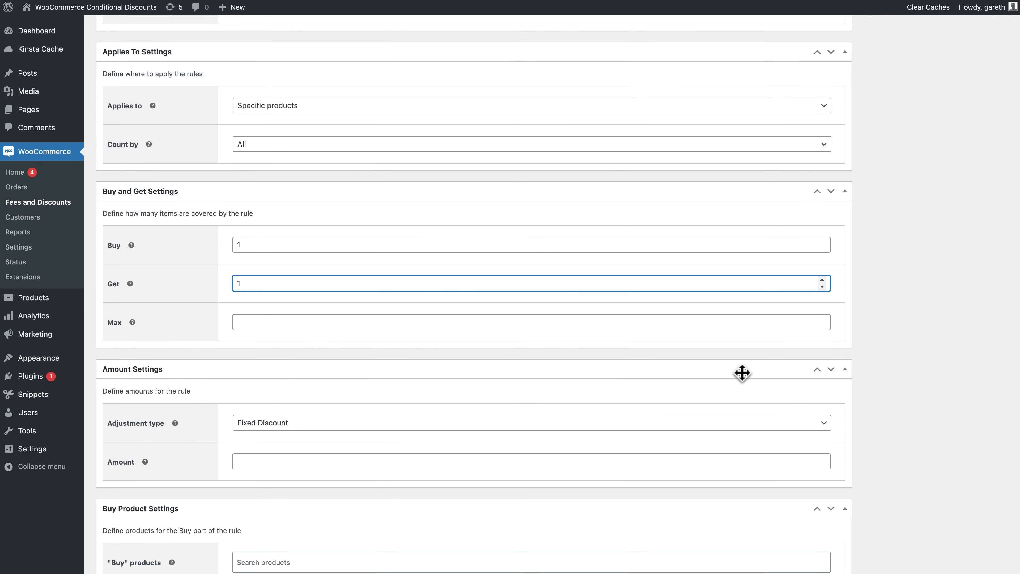
{"action": "scroll", "scroll_direction": "down", "scroll_amount": 3}
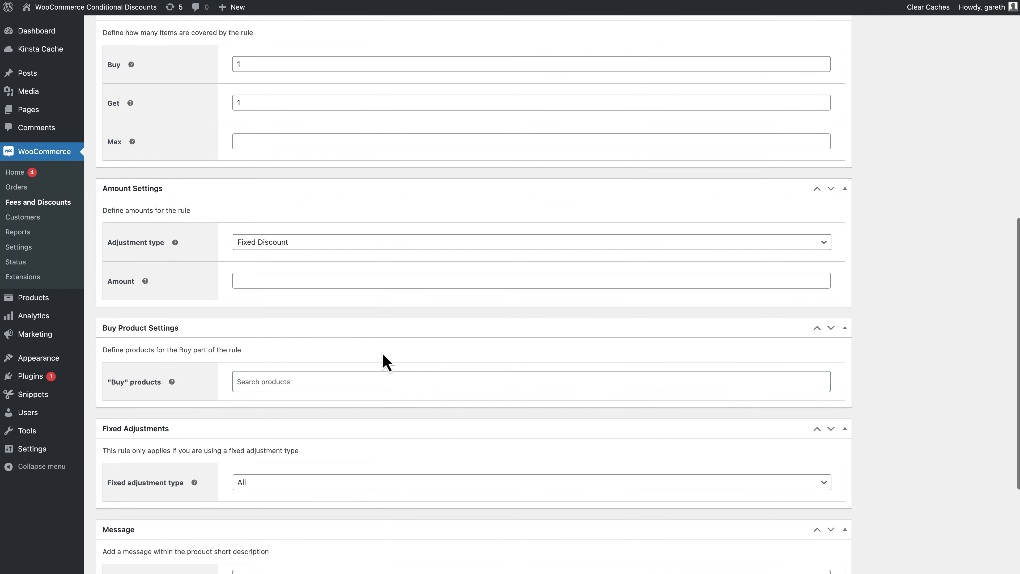
{"action": "type", "text": "bea"}
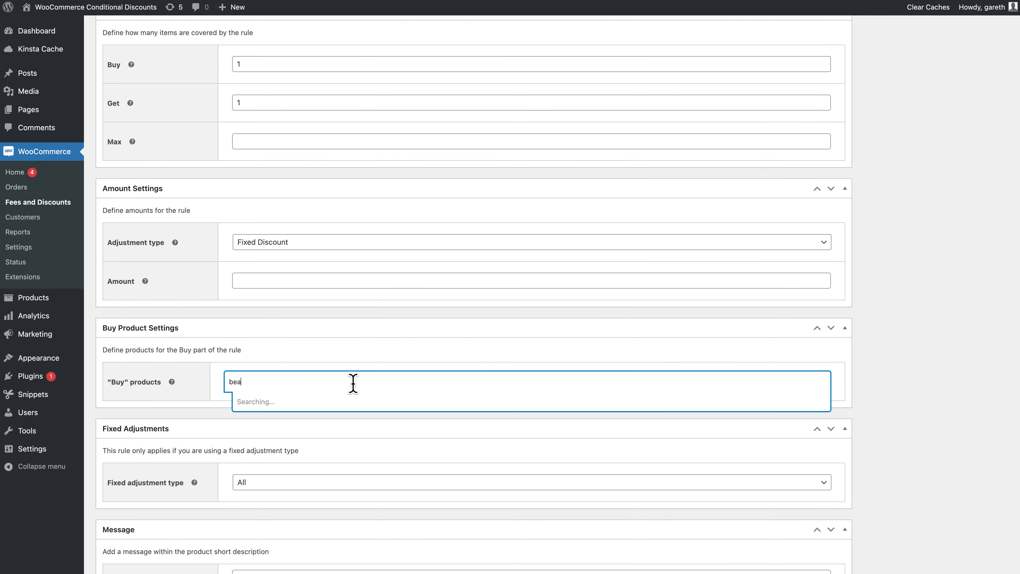
{"action": "left_click", "coordinate": [273, 402]}
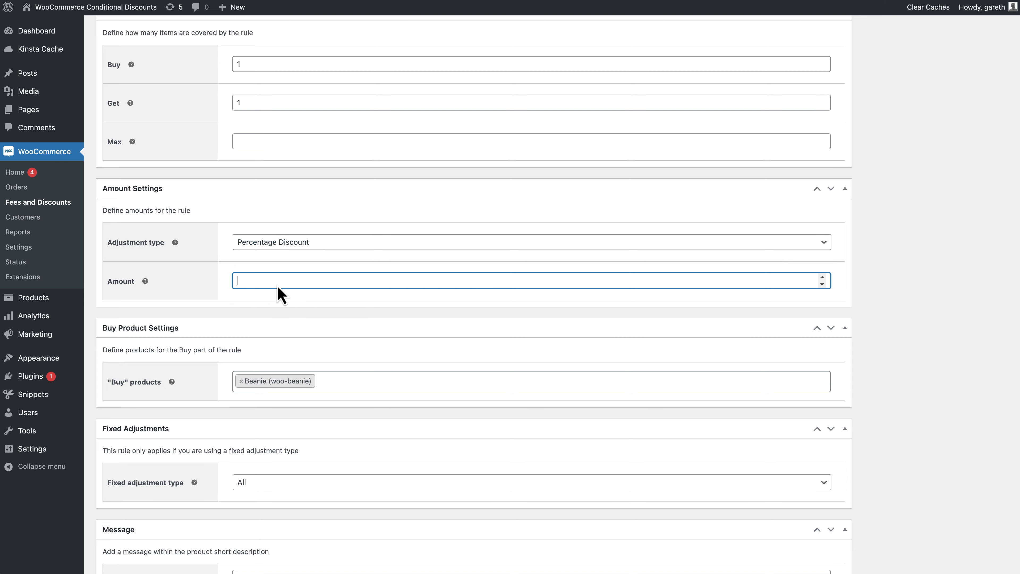
{"action": "type", "text": "100"}
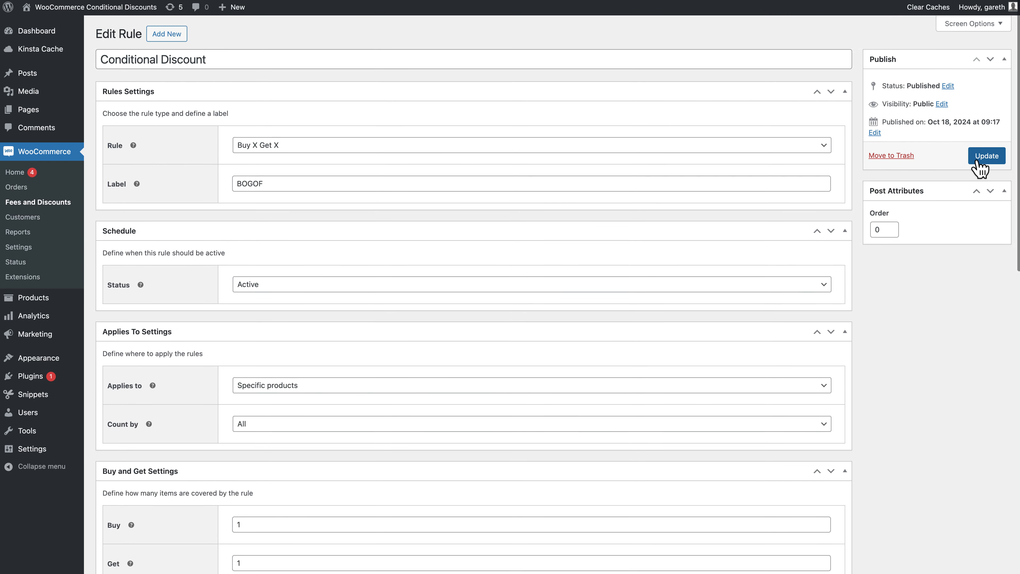
{"action": "left_click", "coordinate": [986, 156]}
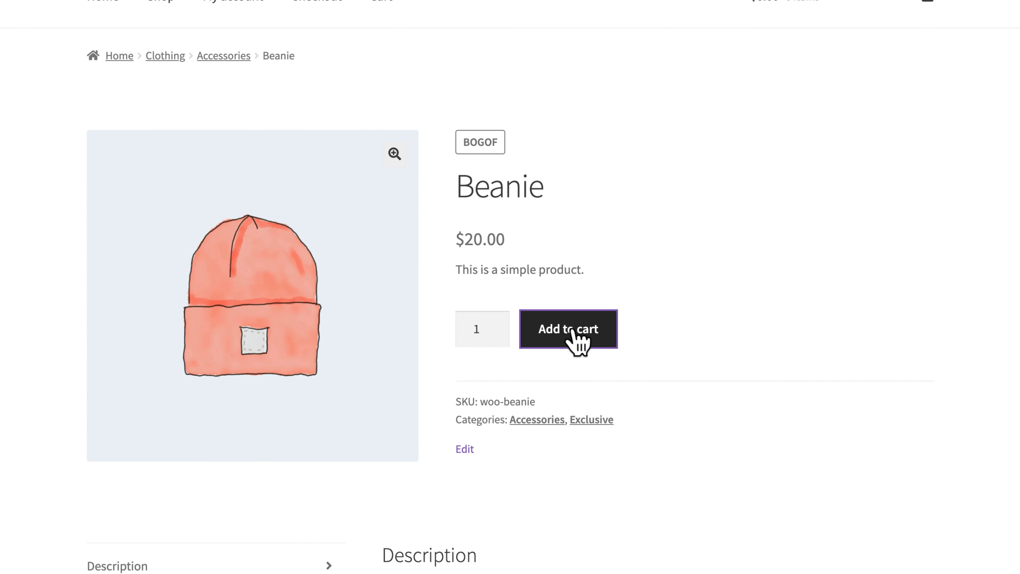
Add a Beanie from its BOGOF-tagged page to the cart and note the buy-1-more notice.
{"action": "left_click", "coordinate": [567, 329]}
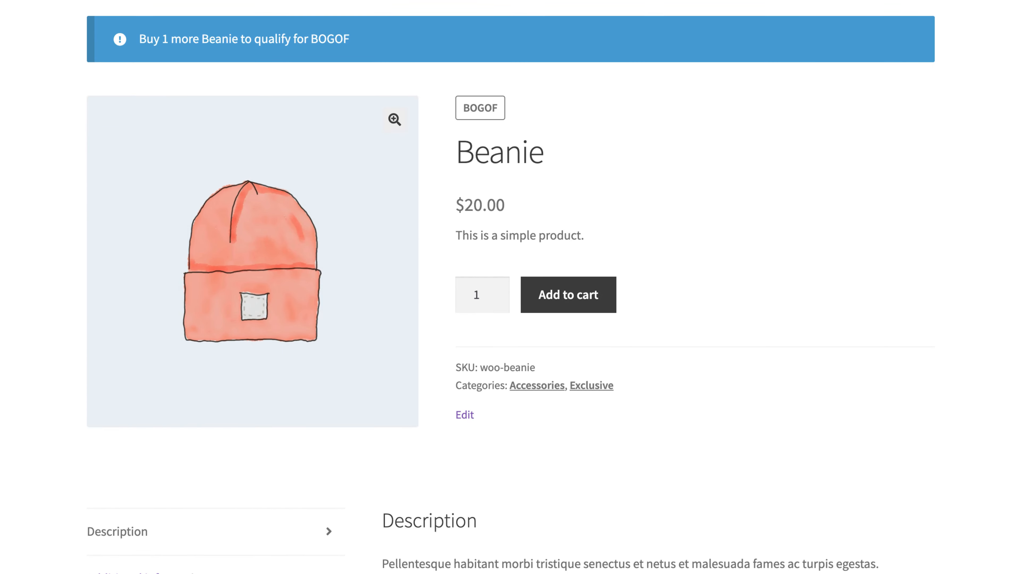
{"action": "left_click", "coordinate": [567, 294]}
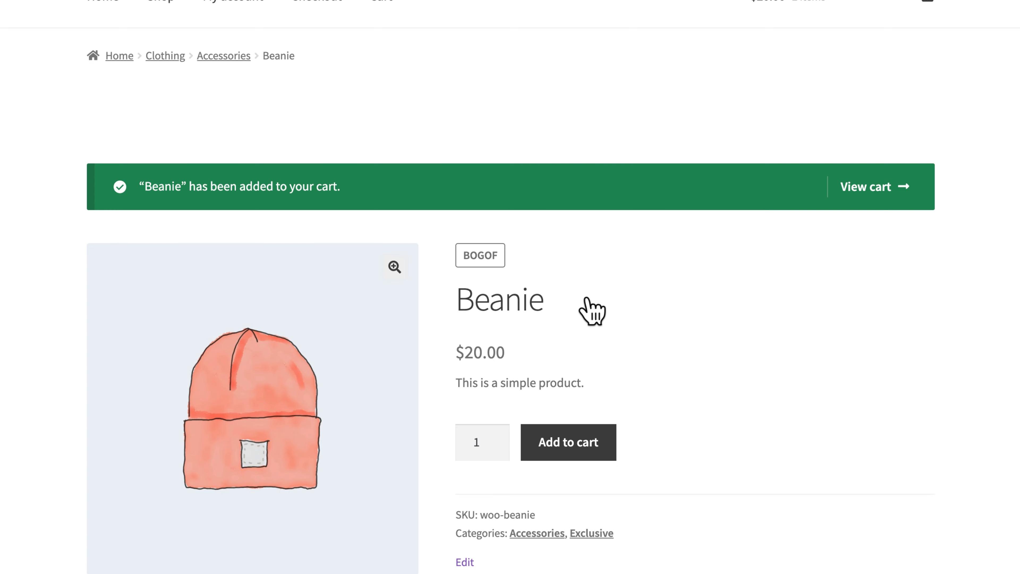
{"action": "left_click", "coordinate": [866, 187]}
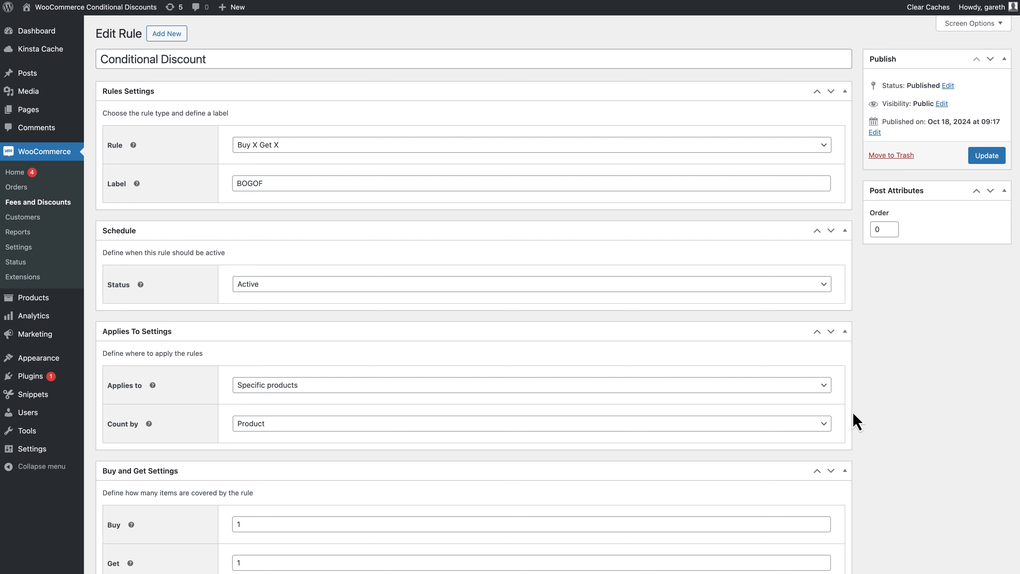
{"action": "mouse_move", "coordinate": [909, 288]}
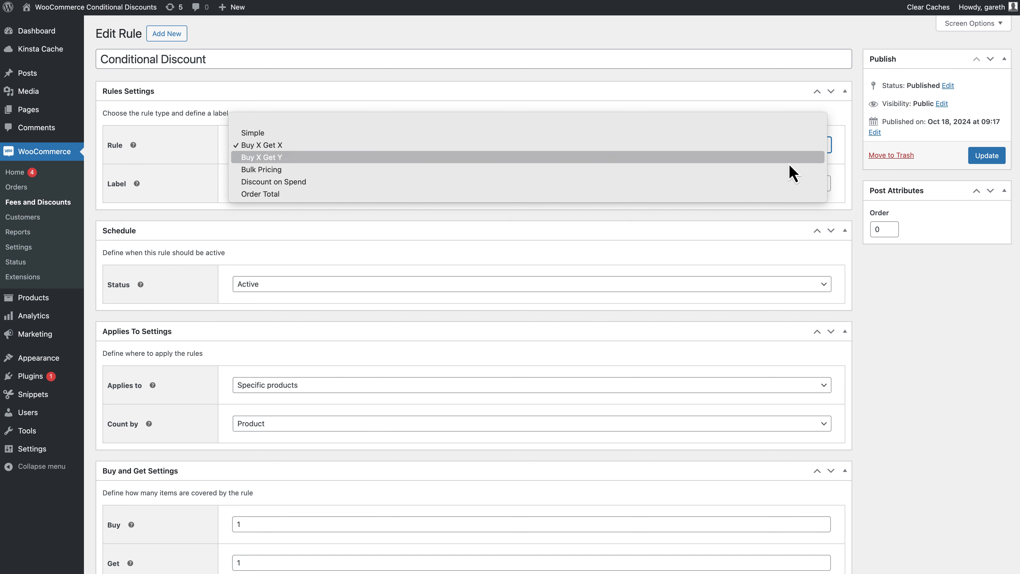
Switch the rule to Buy X Get Y with a Buy quantity of 2 Beanies.
{"action": "left_click", "coordinate": [261, 156]}
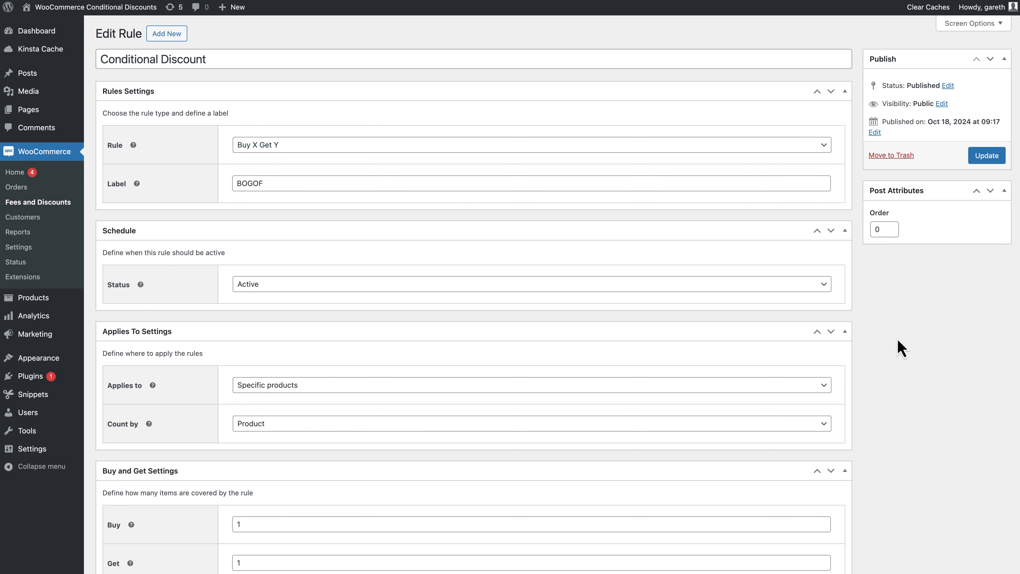
{"action": "scroll", "scroll_direction": "down", "scroll_amount": 3}
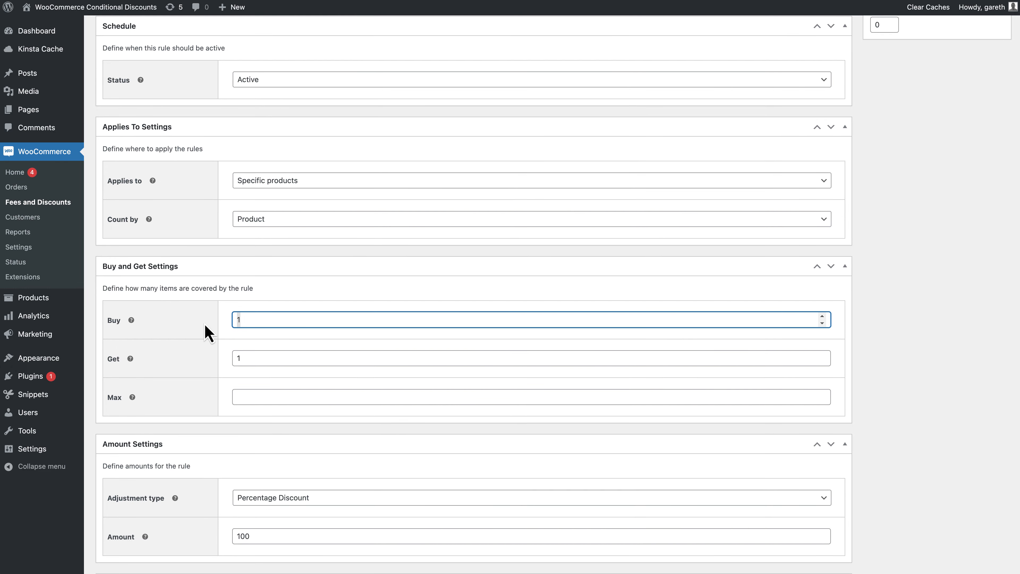
{"action": "left_click", "coordinate": [822, 316]}
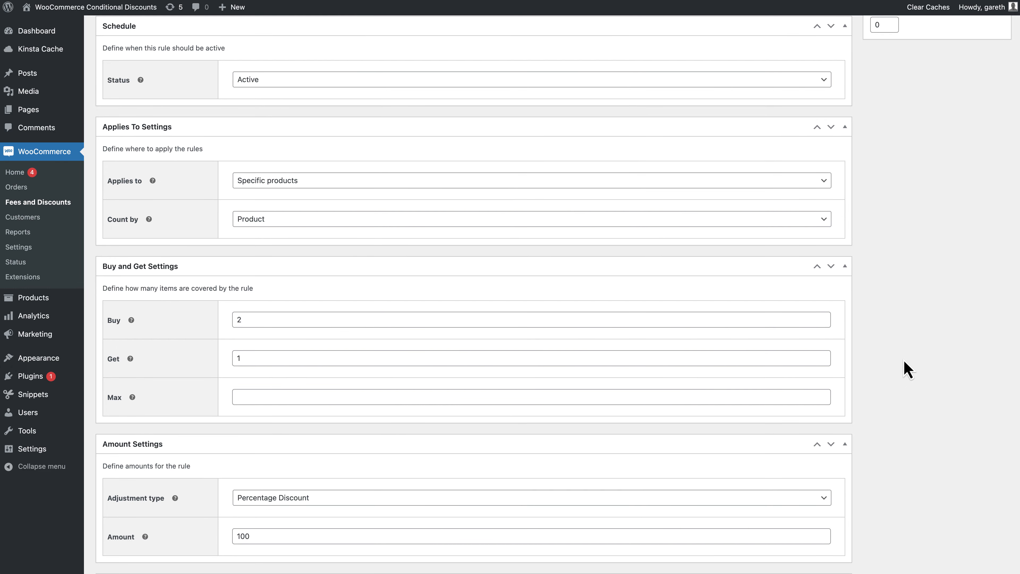
Add Teeshirt as the Get product with a fixed discount of 5.
{"action": "scroll", "scroll_direction": "down", "scroll_amount": 3}
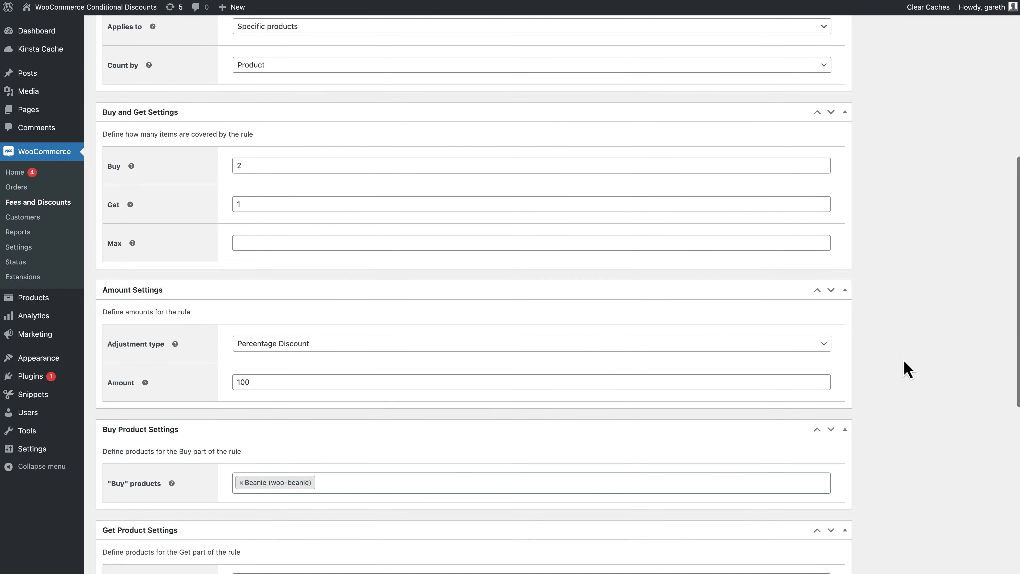
{"action": "scroll", "scroll_direction": "down", "scroll_amount": 3}
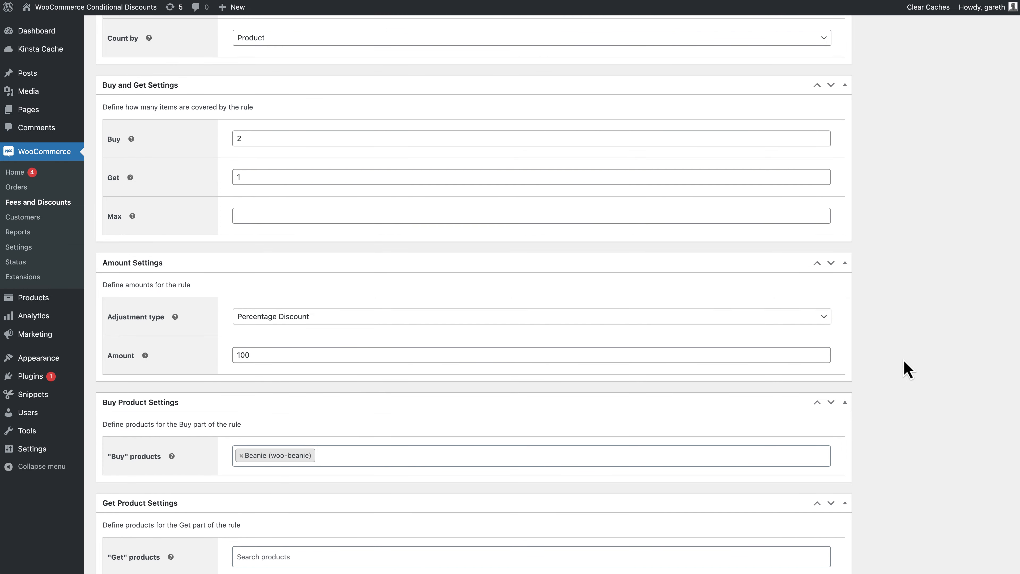
{"action": "scroll", "scroll_direction": "down", "scroll_amount": 3}
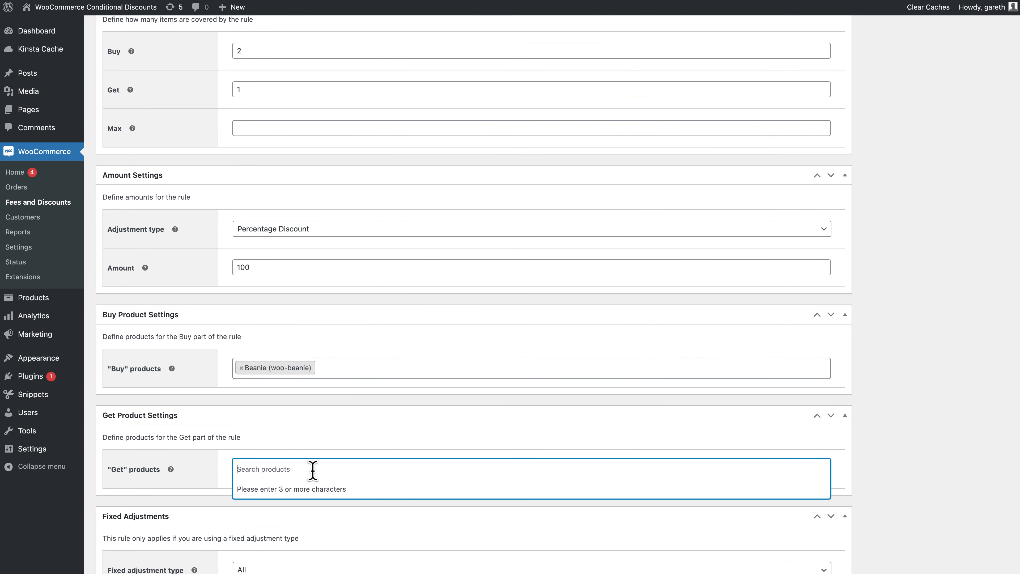
{"action": "type", "text": "tee"}
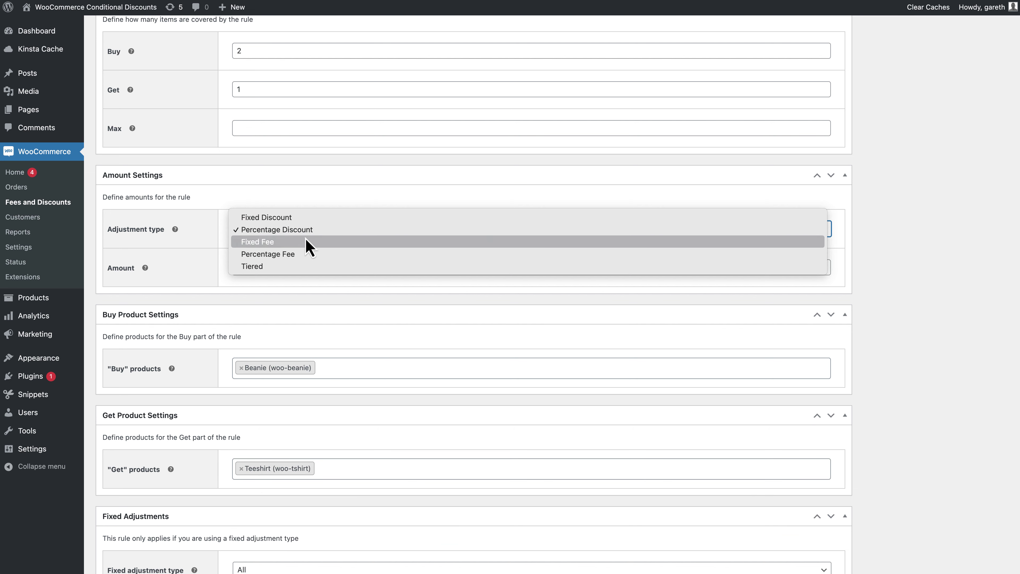
{"action": "left_click", "coordinate": [265, 218]}
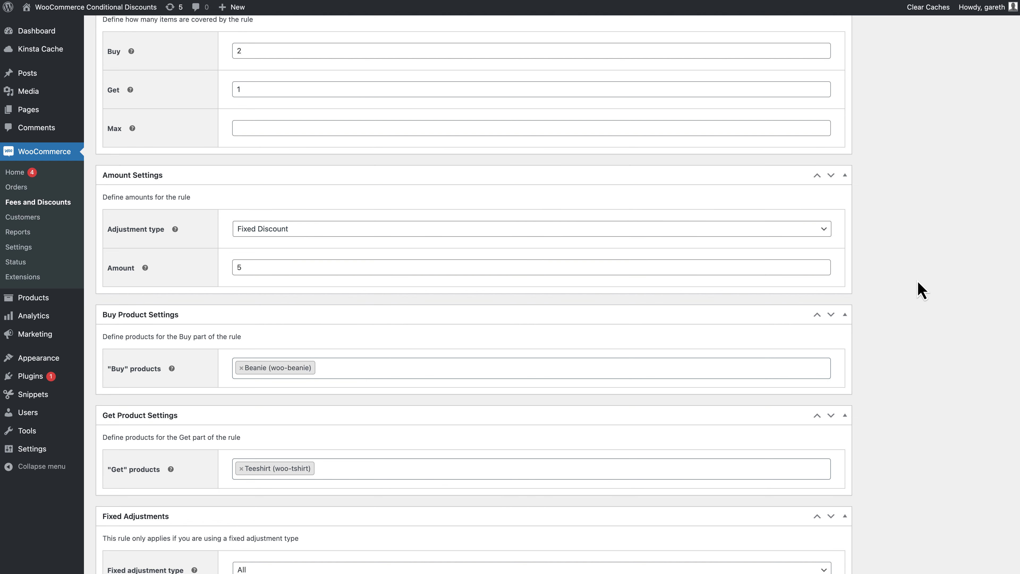
{"action": "scroll", "scroll_direction": "up", "scroll_amount": 3}
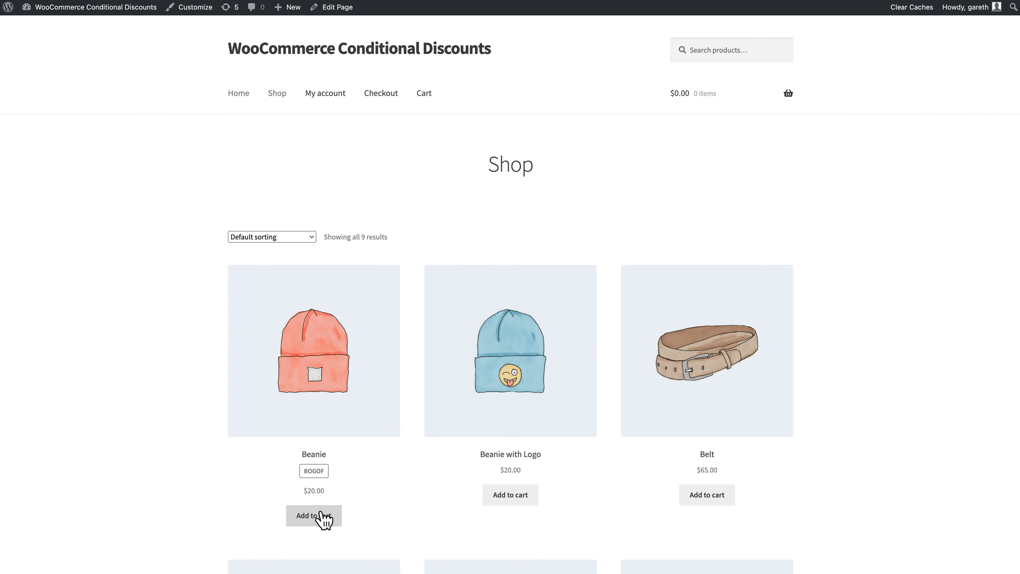
Add the BOGOF Beanie and the Teeshirt to the cart from the Shop page.
{"action": "left_click", "coordinate": [313, 515]}
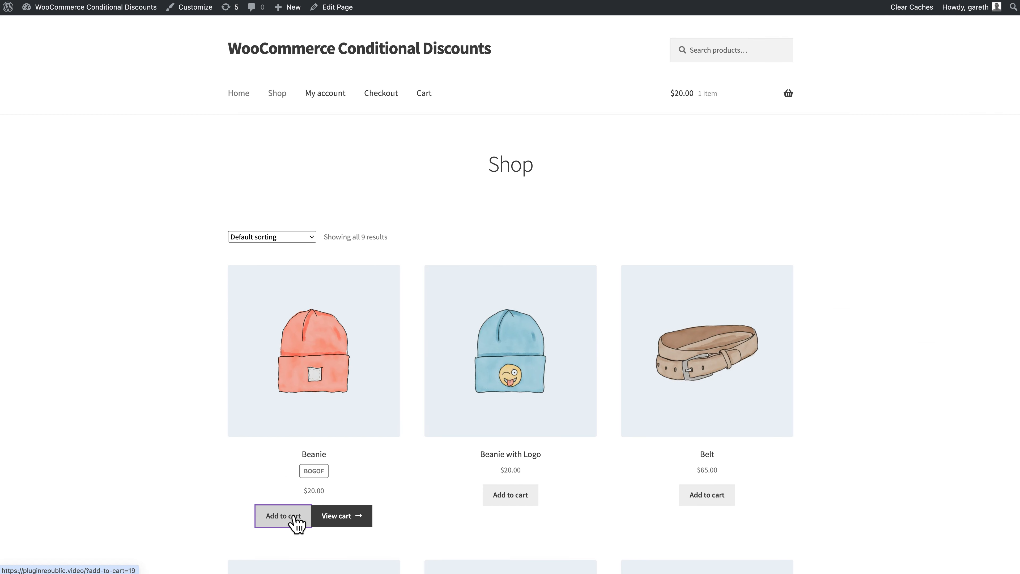
{"action": "scroll", "scroll_direction": "down", "scroll_amount": 3}
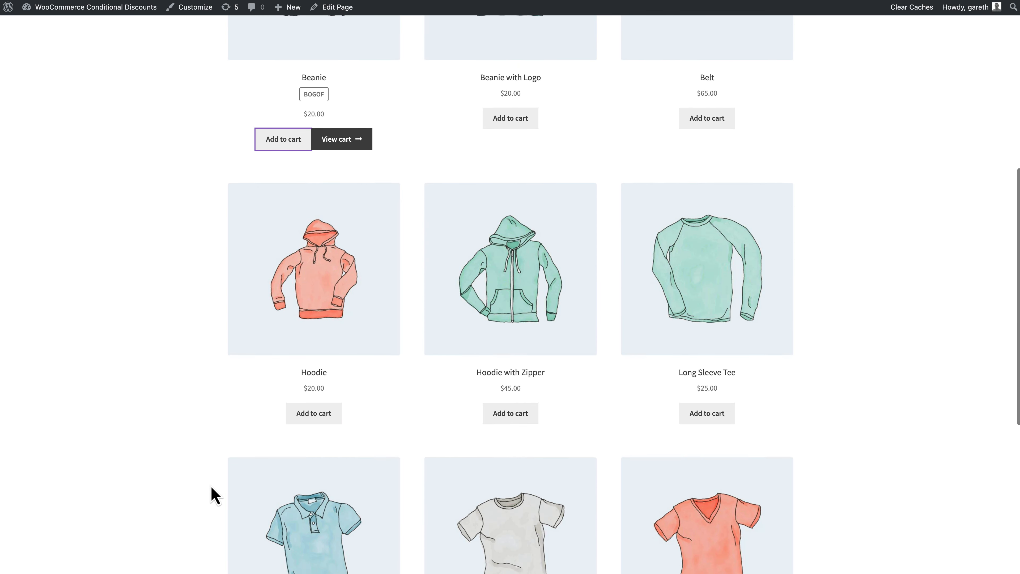
{"action": "scroll", "scroll_direction": "down", "scroll_amount": 3}
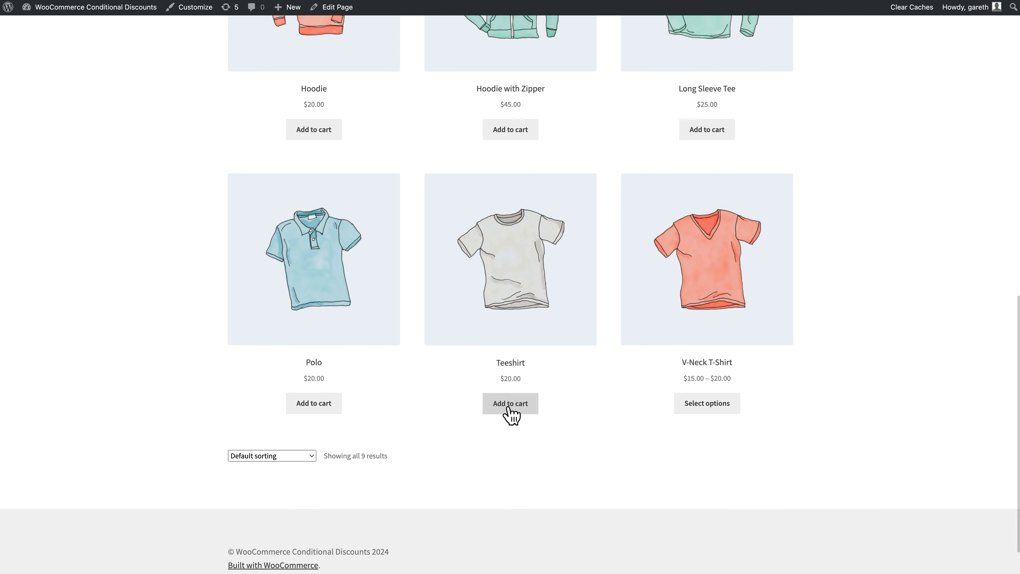
{"action": "left_click", "coordinate": [510, 402]}
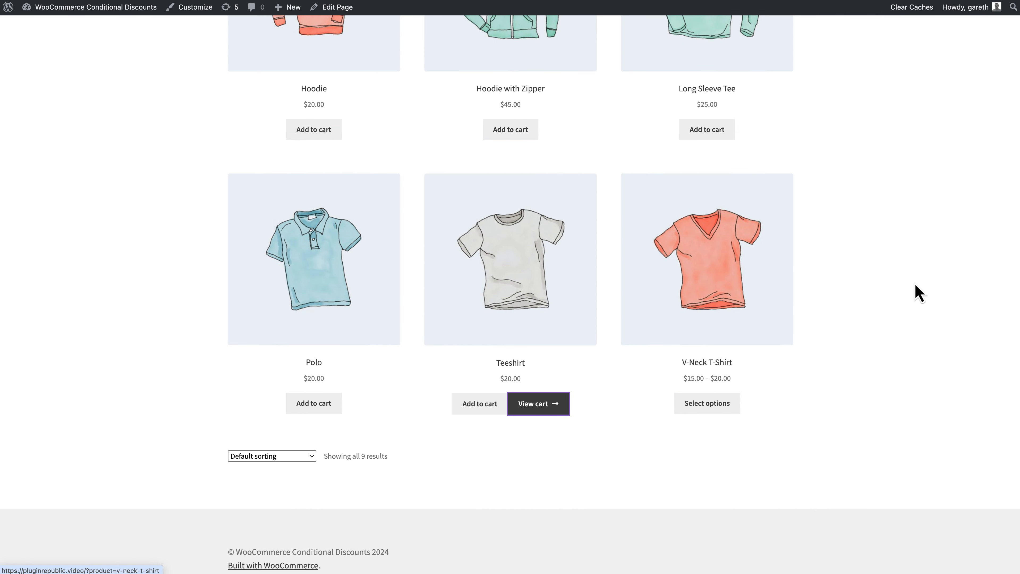
{"action": "left_click", "coordinate": [537, 404]}
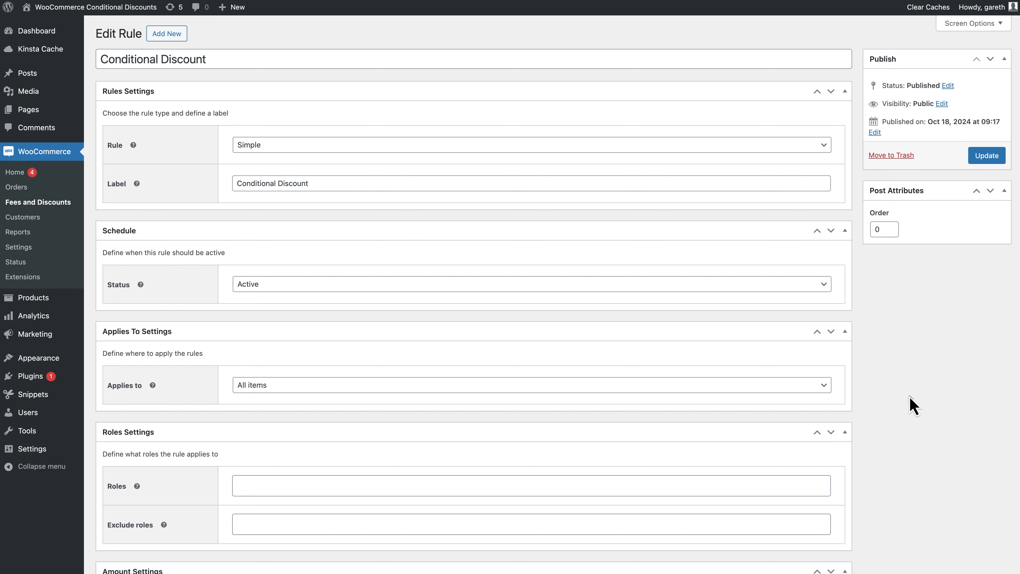
Make the Conditional Discount rule a Fixed Discount of 5 with Hoodies as its Buy category.
{"action": "scroll", "scroll_direction": "down", "scroll_amount": 3}
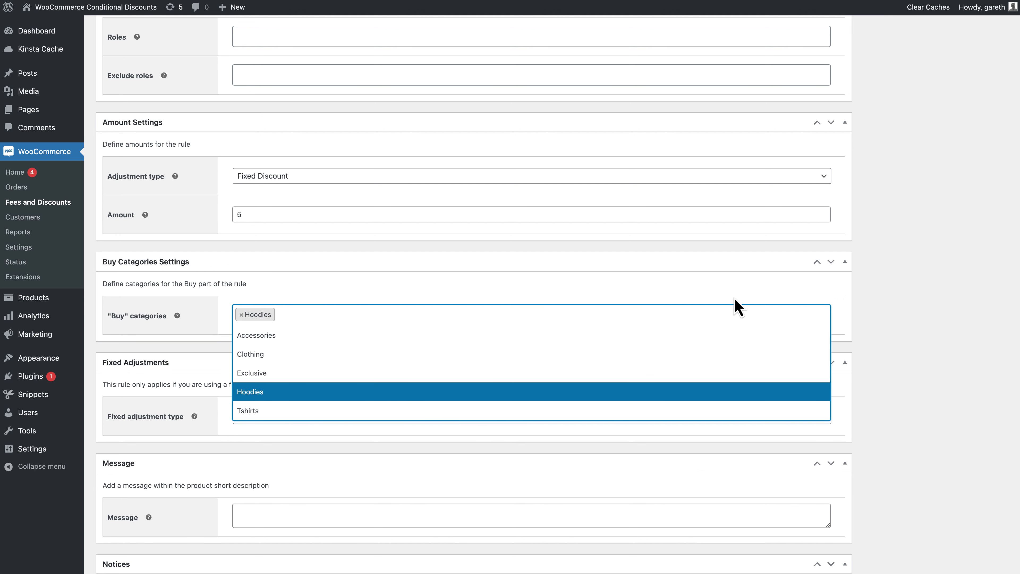
{"action": "left_click", "coordinate": [882, 302]}
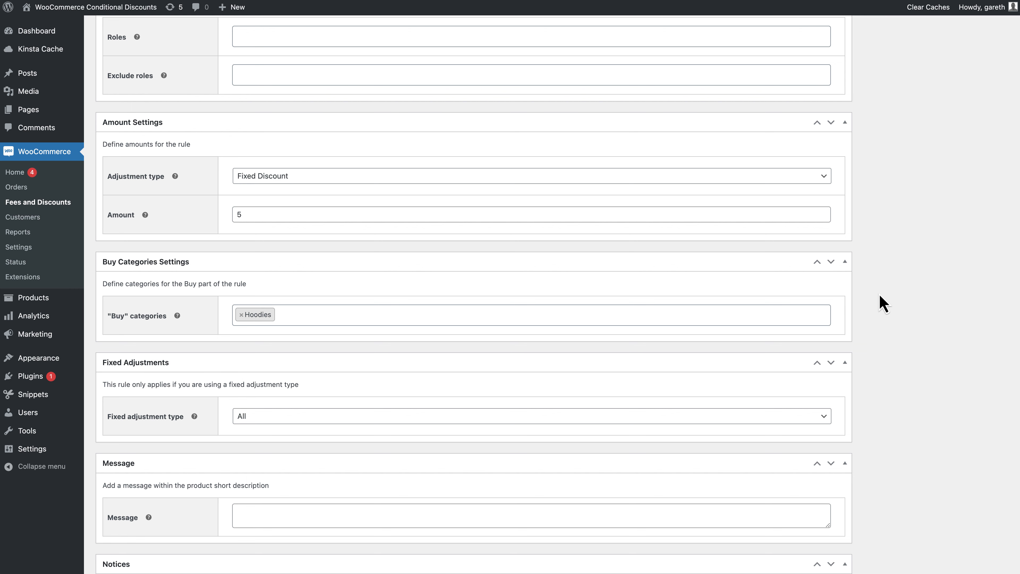
{"action": "scroll", "scroll_direction": "up", "scroll_amount": 3}
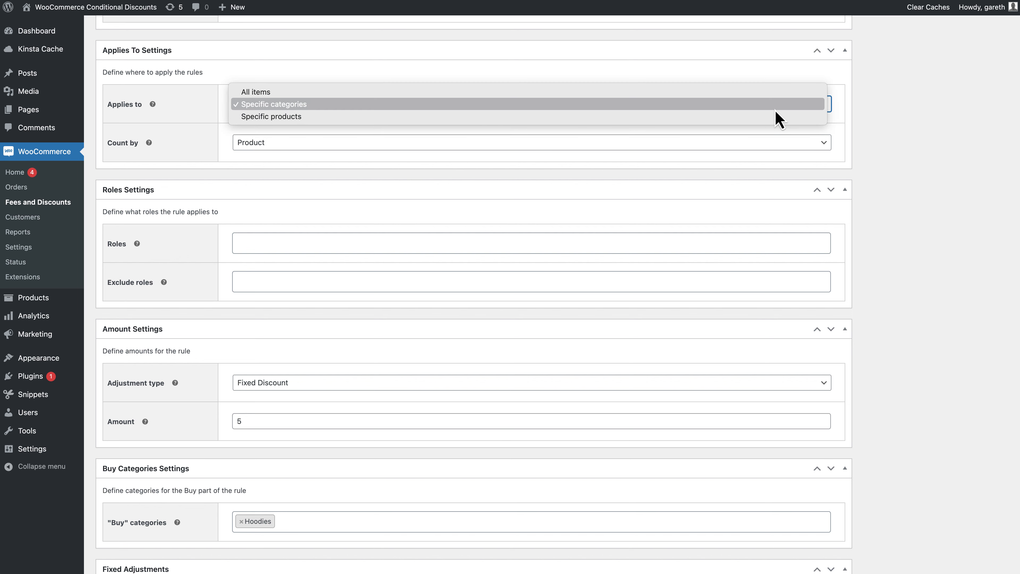
Apply the rule to specific products, adding Teeshirt alongside Beanie as Buy products.
{"action": "left_click", "coordinate": [270, 116]}
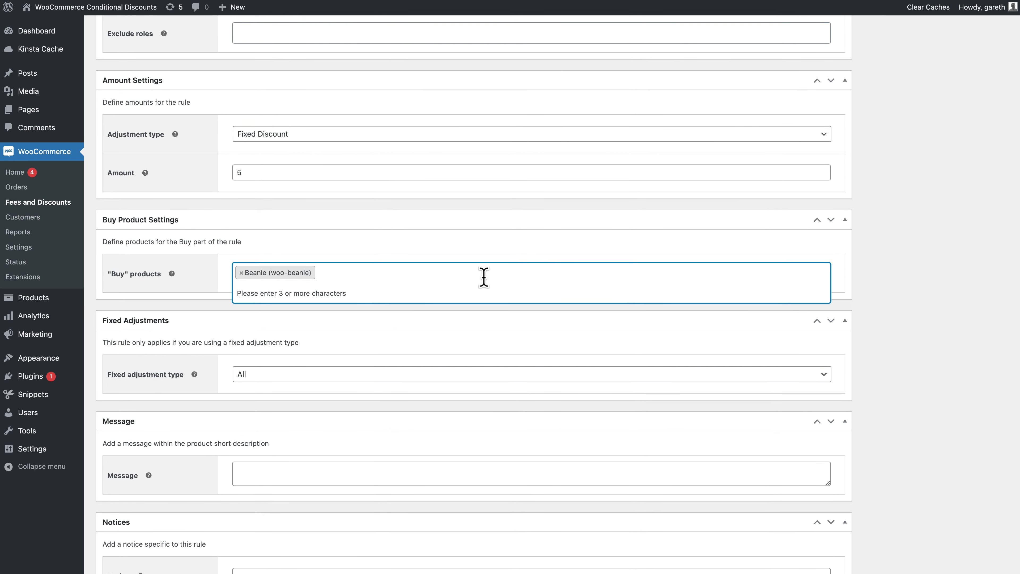
{"action": "type", "text": "tee"}
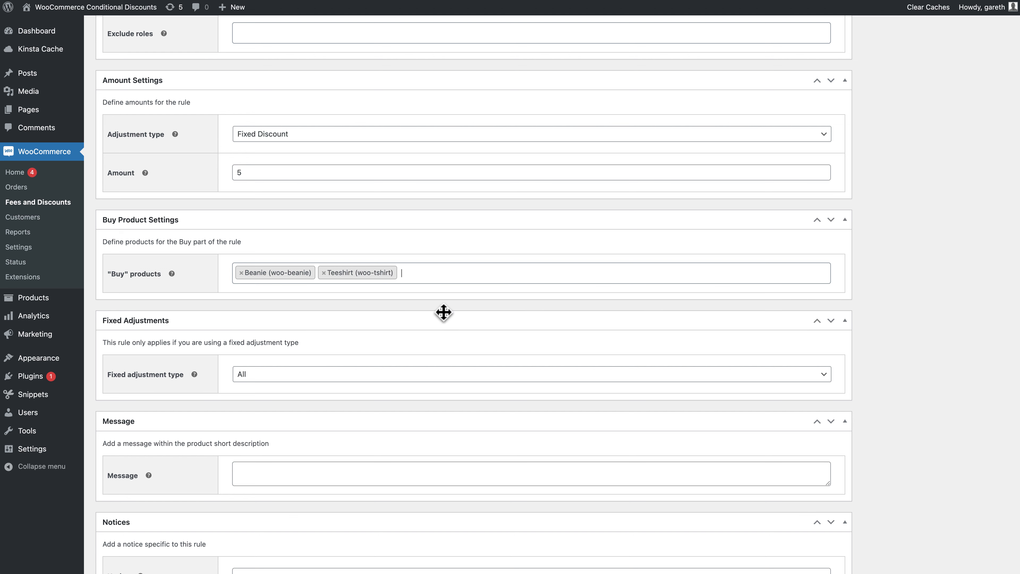
{"action": "mouse_move", "coordinate": [896, 279]}
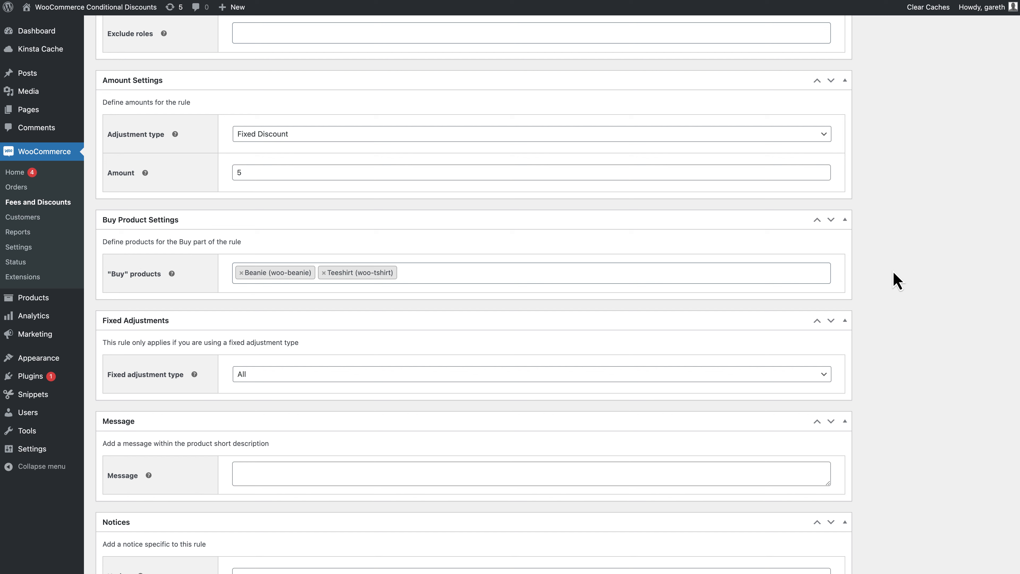
{"action": "scroll", "scroll_direction": "up", "scroll_amount": 3}
{"action": "type", "text": "Wholesale"}
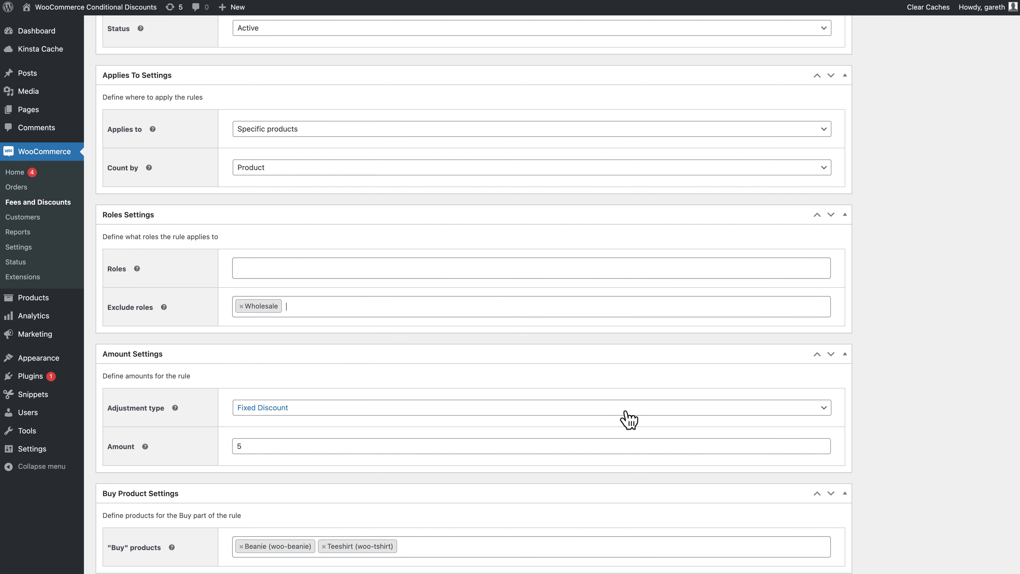
{"action": "mouse_move", "coordinate": [912, 380]}
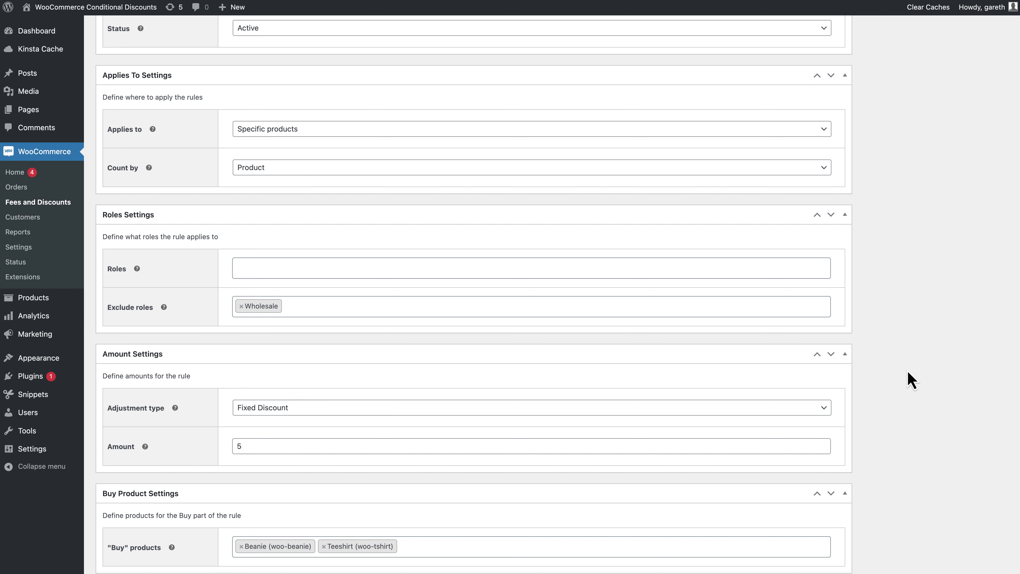
Exclude the Wholesale role under Roles Settings and return to the status options.
{"action": "scroll", "scroll_direction": "up", "scroll_amount": 3}
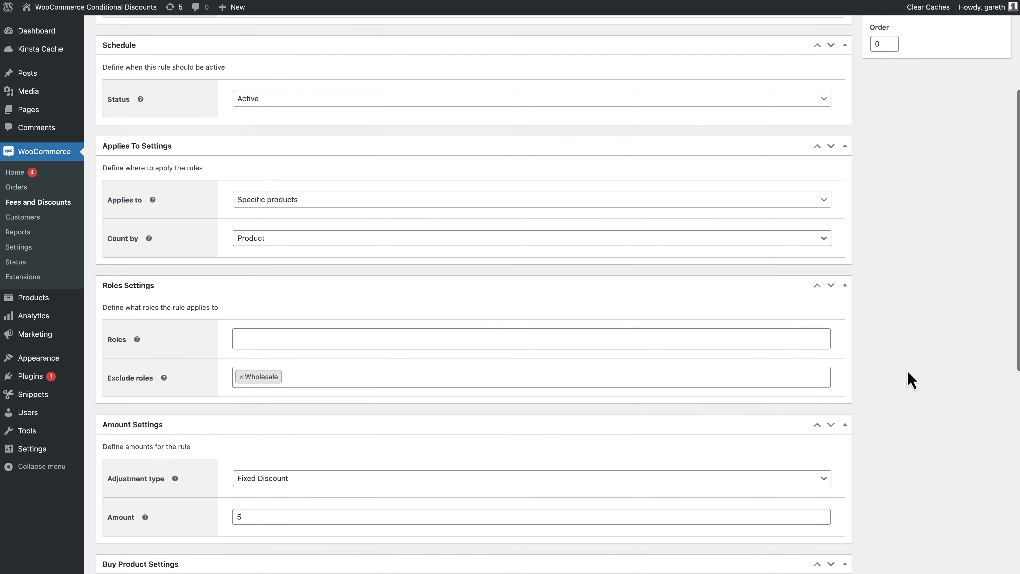
{"action": "scroll", "scroll_direction": "up", "scroll_amount": 3}
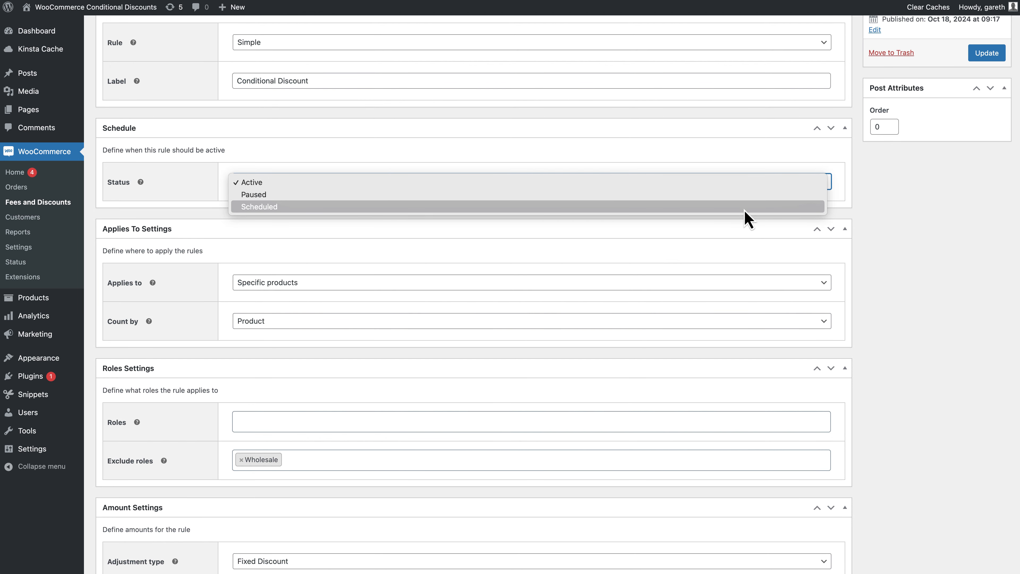
Schedule the rule from 2024-10-25 to 2024-10-27, then review the rules list and head to WooCommerce settings.
{"action": "left_click", "coordinate": [259, 206]}
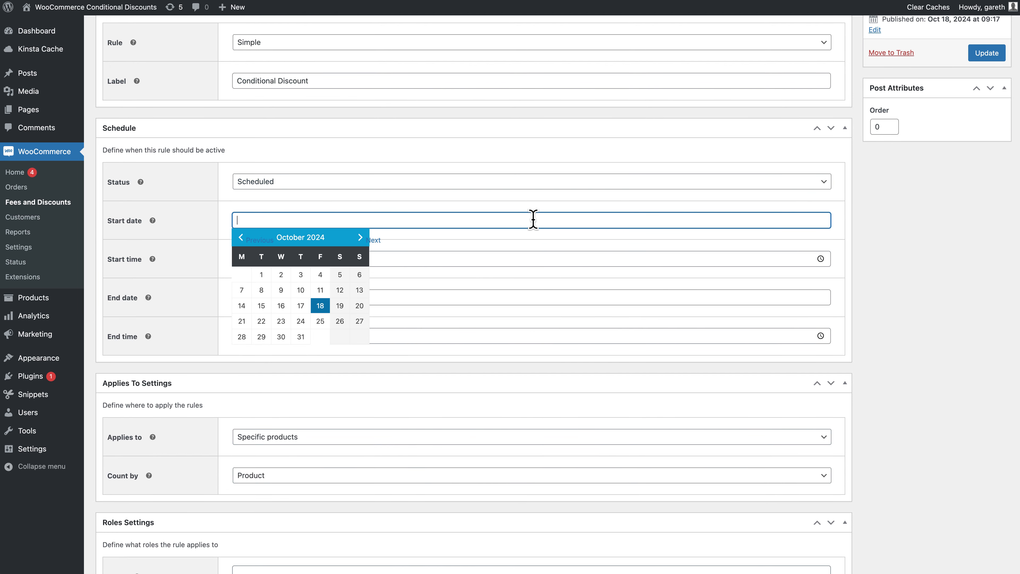
{"action": "left_click", "coordinate": [320, 321]}
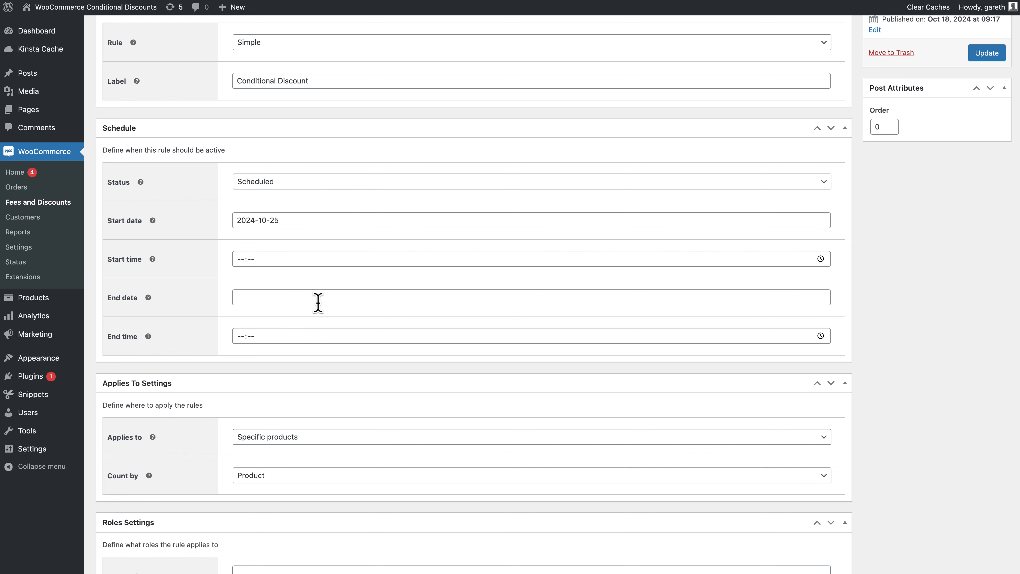
{"action": "type", "text": "2024-10-27"}
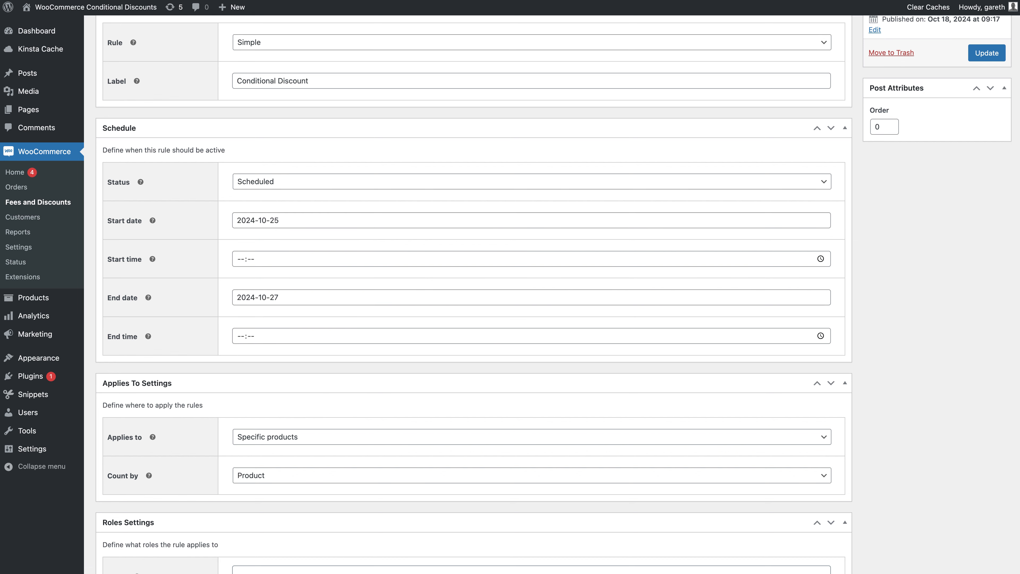
{"action": "left_click", "coordinate": [38, 202]}
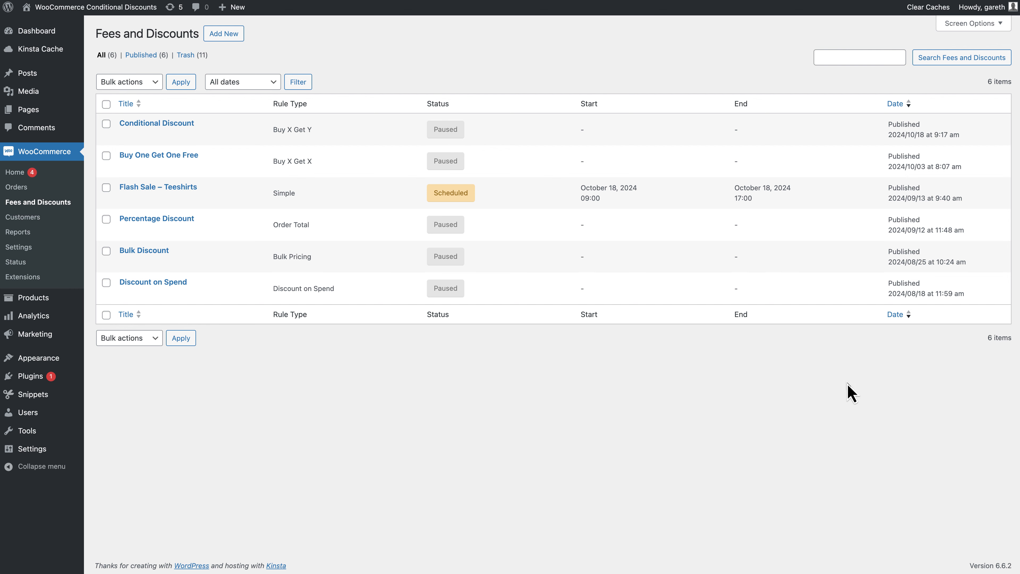
{"action": "mouse_move", "coordinate": [144, 254]}
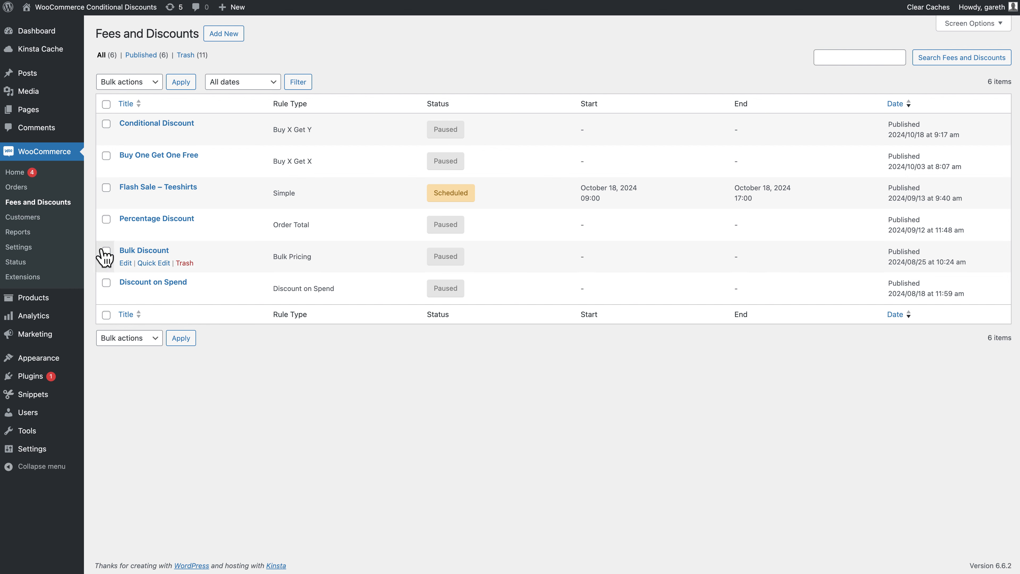
{"action": "left_click", "coordinate": [19, 247]}
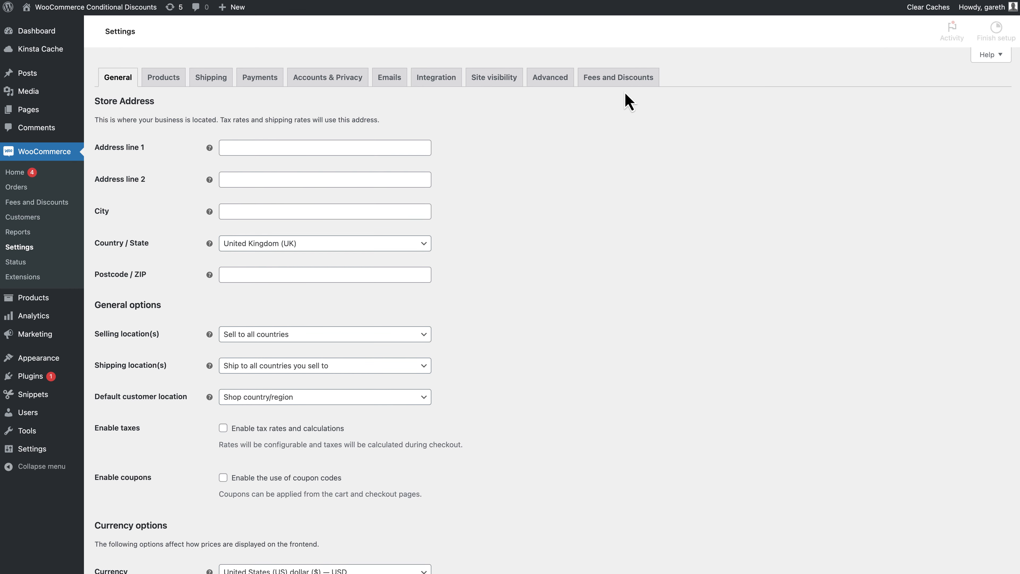
Save the Direct bank transfer gateway discount as a Fixed discount of 5 under Payment Gateways.
{"action": "left_click", "coordinate": [617, 76]}
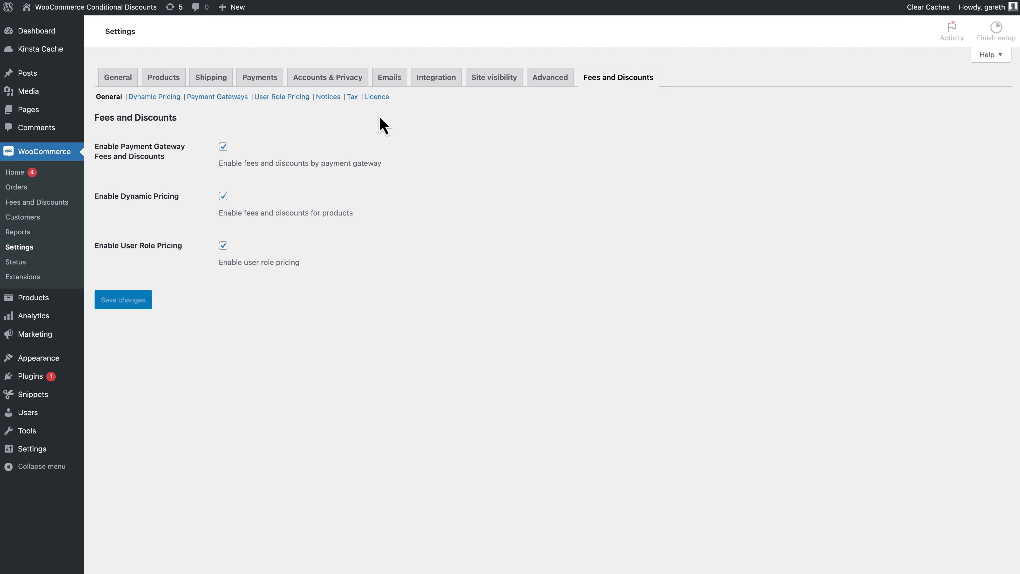
{"action": "left_click", "coordinate": [218, 97]}
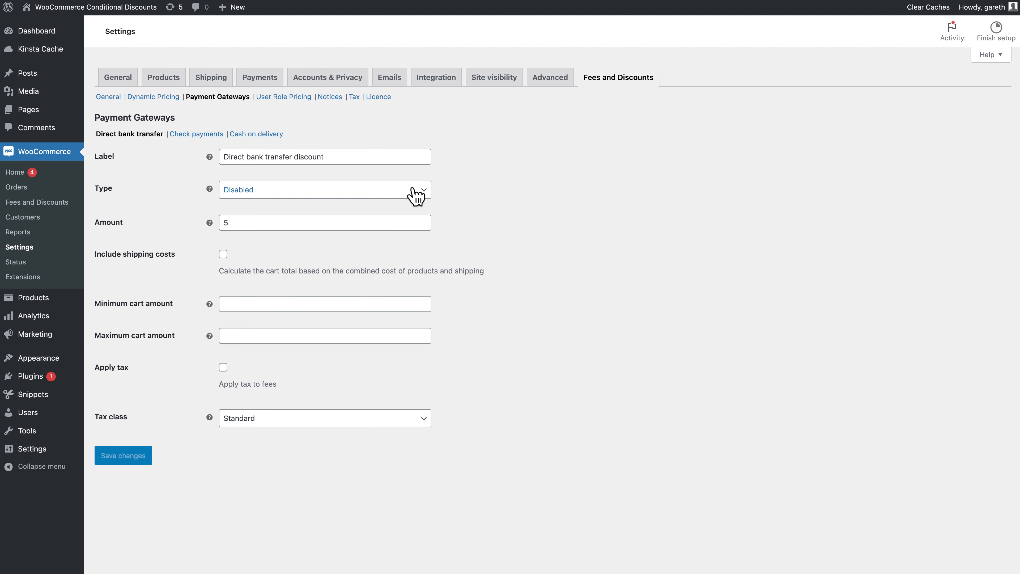
{"action": "left_click", "coordinate": [325, 189]}
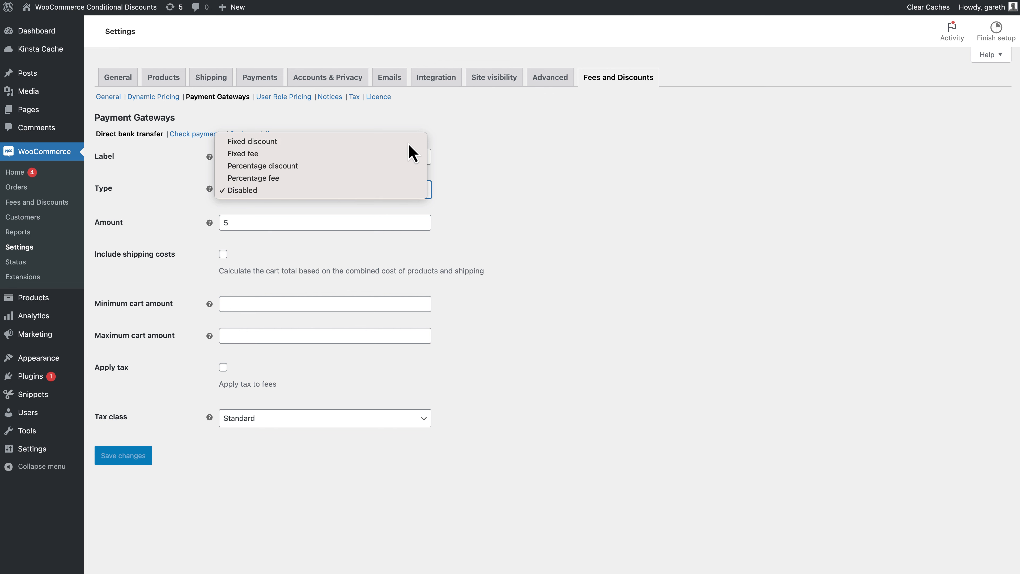
{"action": "left_click", "coordinate": [252, 141]}
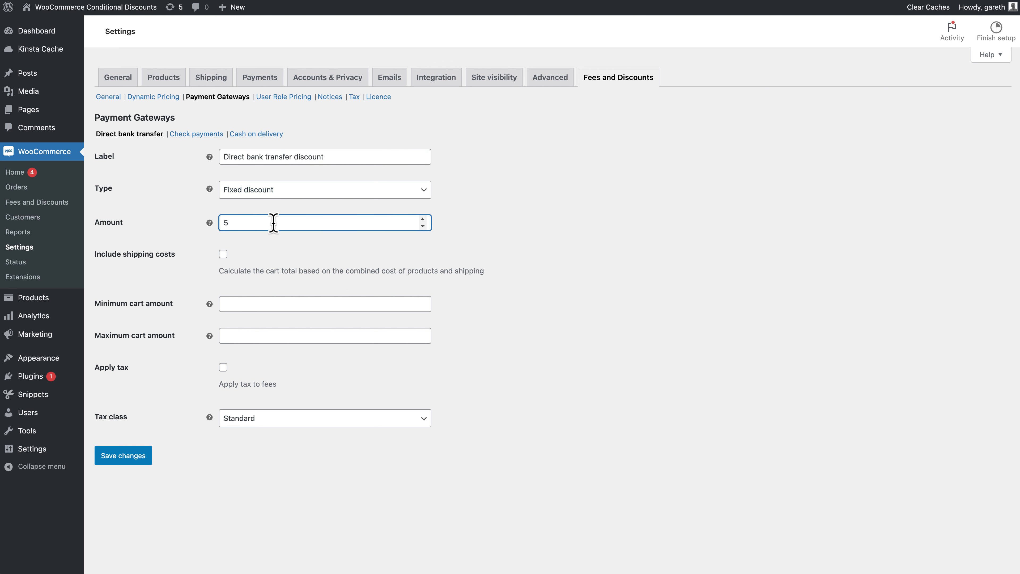
{"action": "left_click", "coordinate": [240, 509]}
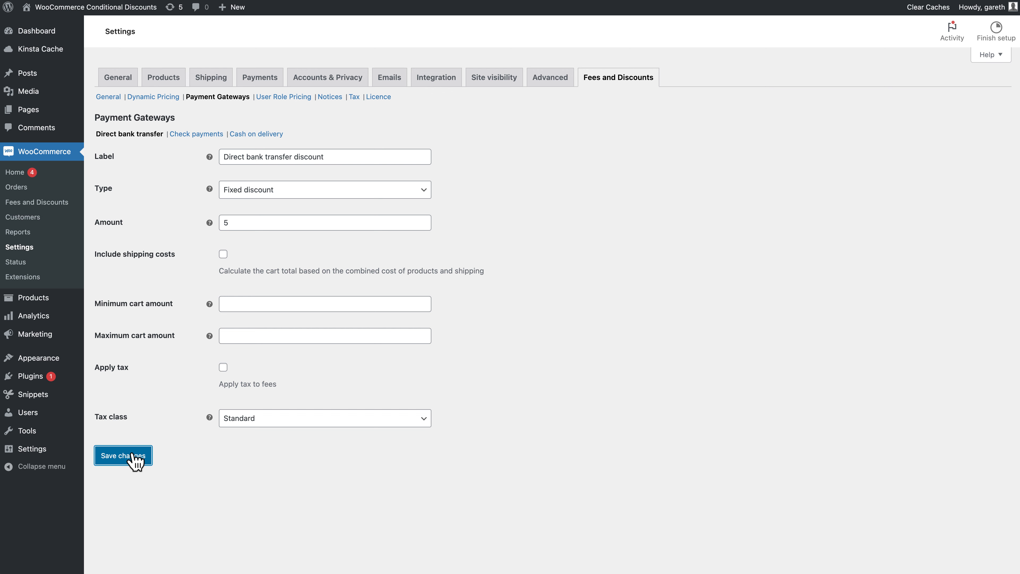
{"action": "left_click", "coordinate": [123, 456]}
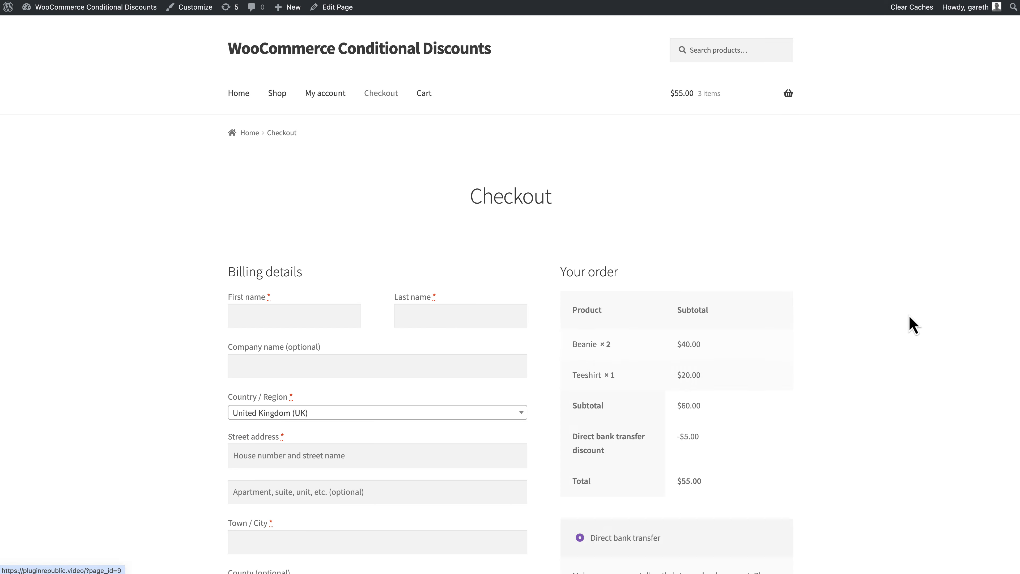
Compare Check payments with Direct bank transfer at checkout, confirming the -$5.00 discount and $55.00 total.
{"action": "scroll", "scroll_direction": "down", "scroll_amount": 3}
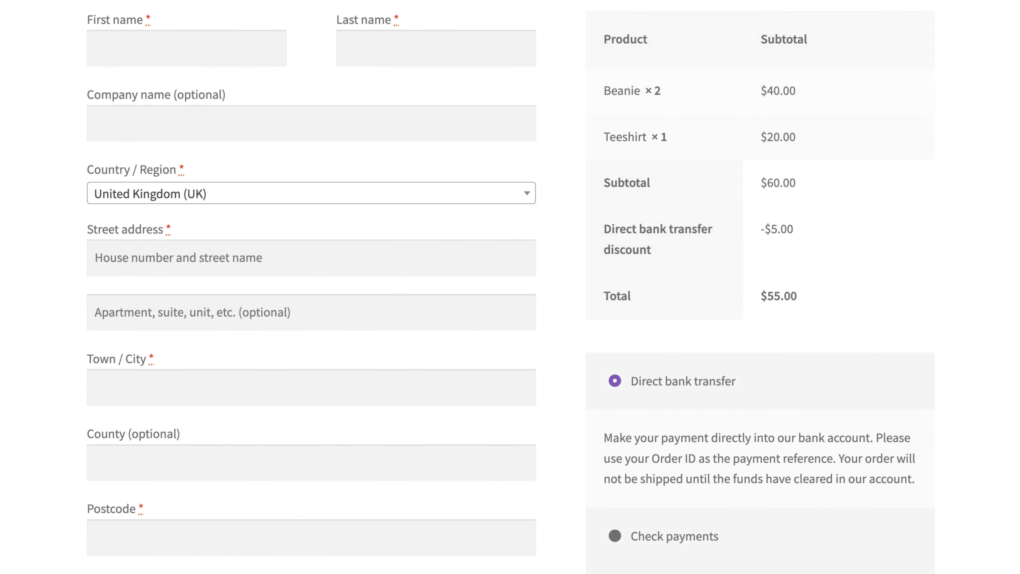
{"action": "left_click", "coordinate": [615, 536]}
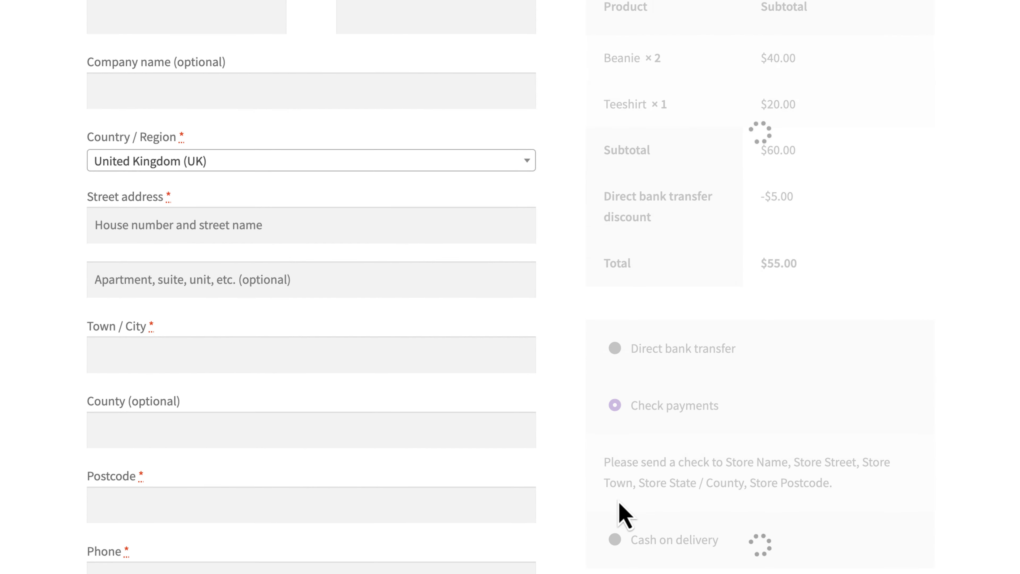
{"action": "left_click", "coordinate": [614, 281]}
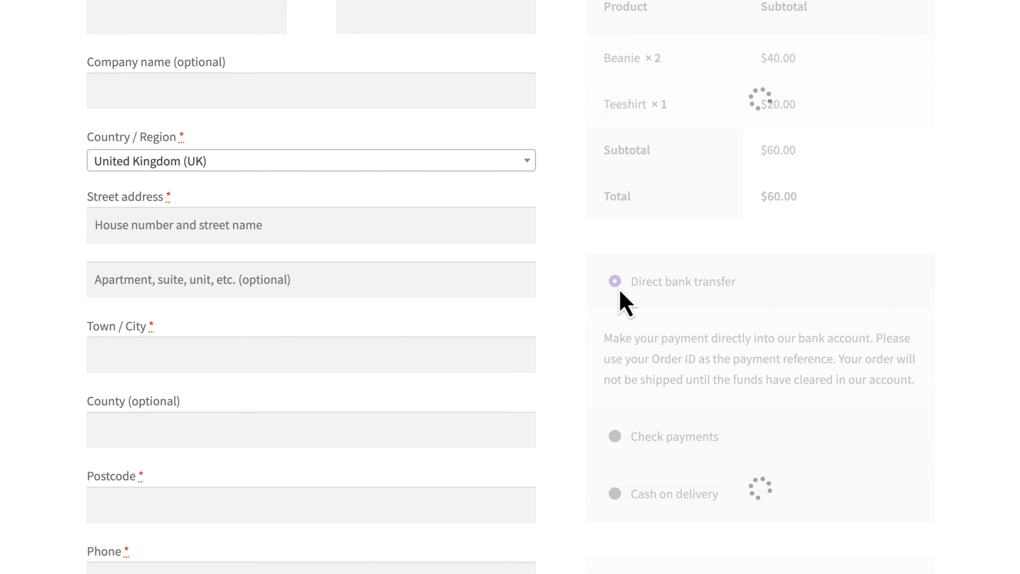
{"action": "left_click", "coordinate": [615, 281]}
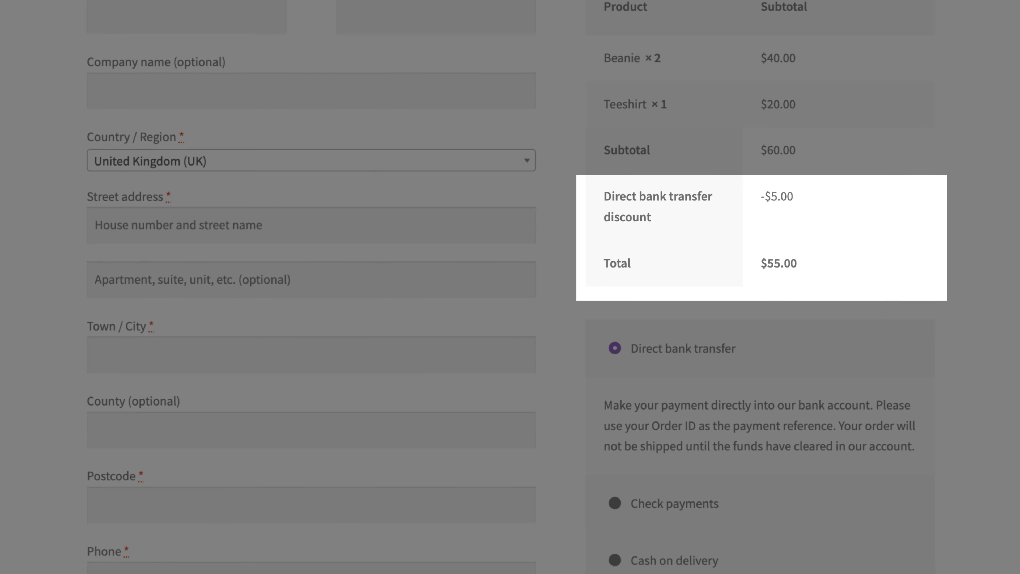